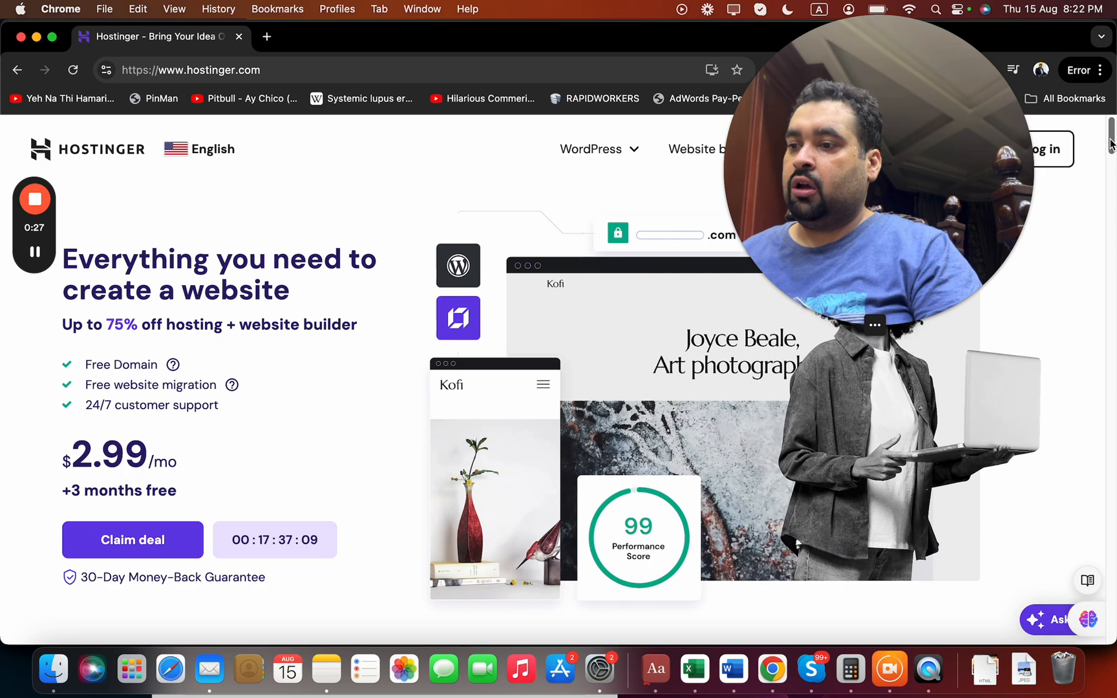
Step: Scroll the Hostinger homepage down to the Trustpilot, Google, hostadvice and wpbeginner ratings
scroll(down, 3)
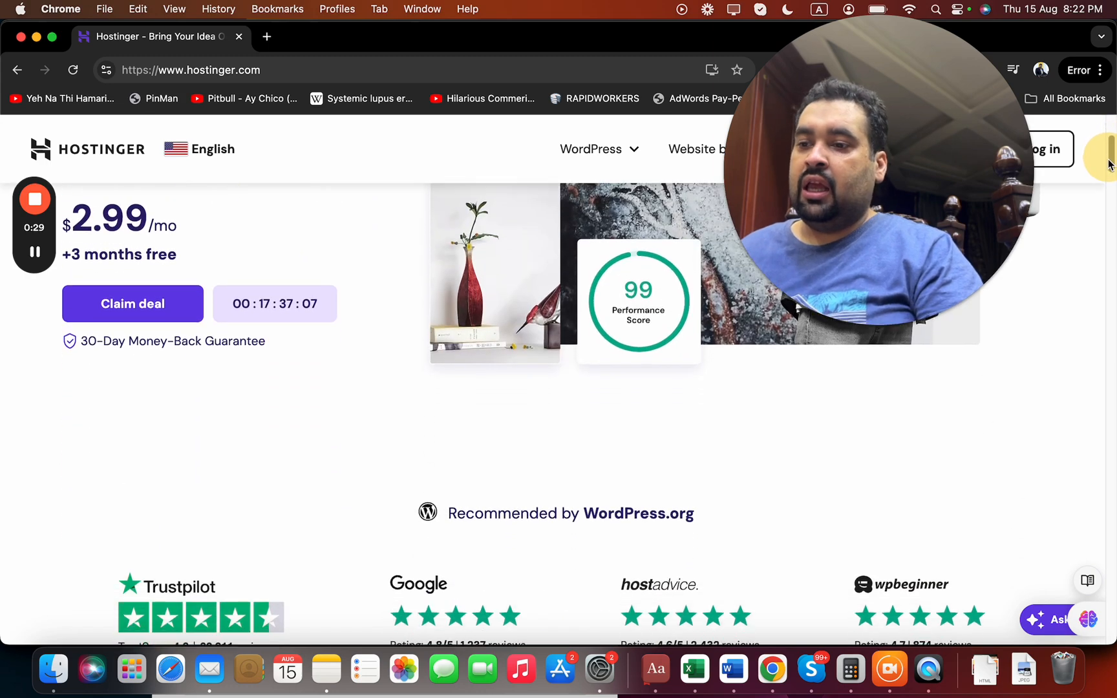
scroll(down, 3)
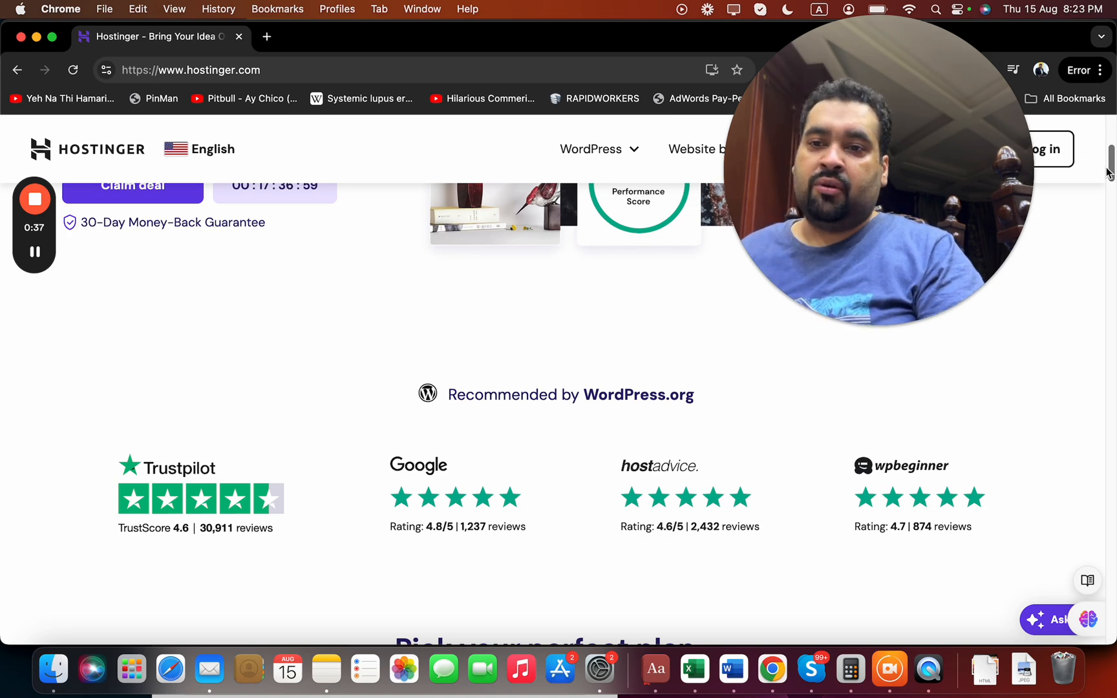
mouse_move(134, 508)
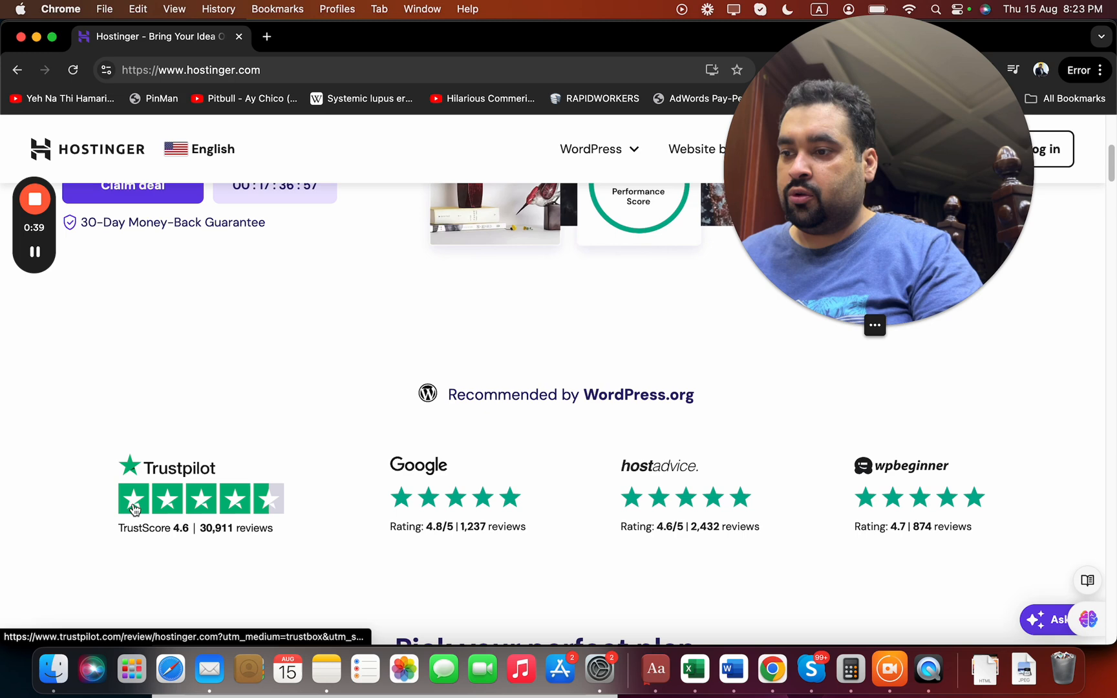
Step: Open the Trustpilot rating in a new tab and browse Hostinger's 4.6-star reviews
right_click(135, 509)
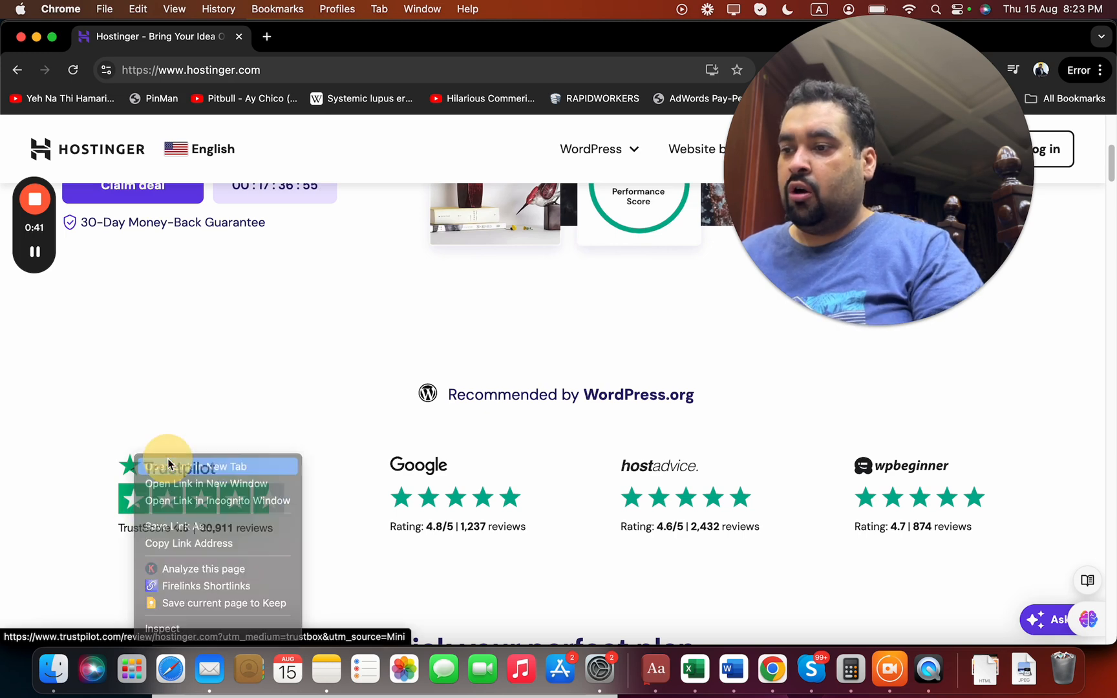
click(207, 466)
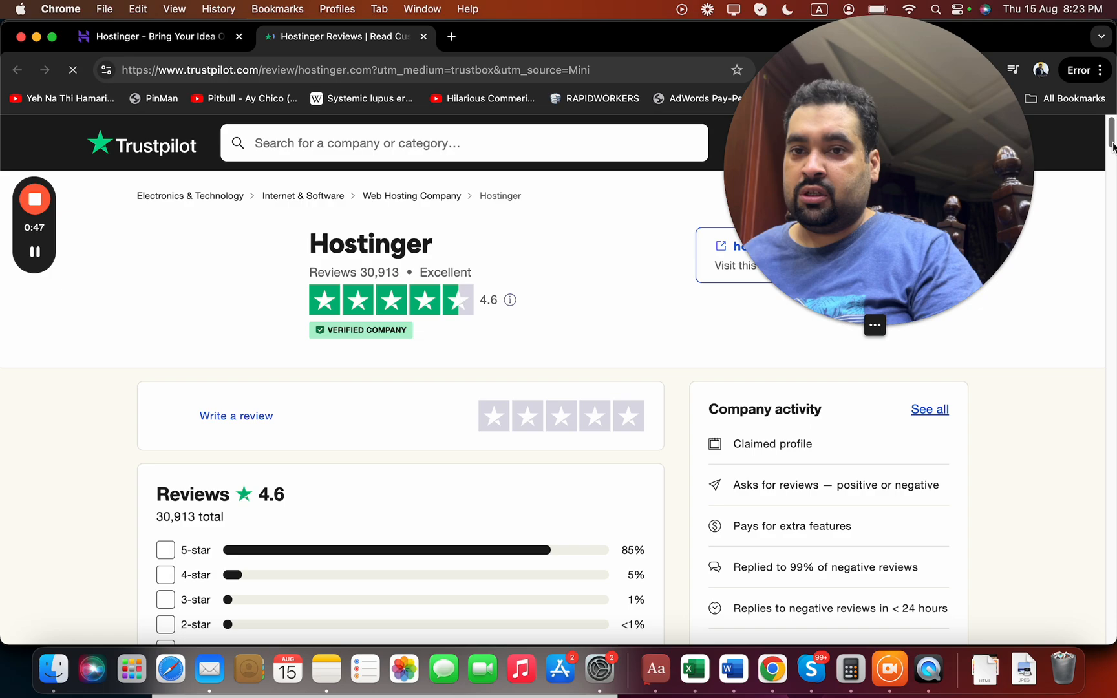
scroll(down, 3)
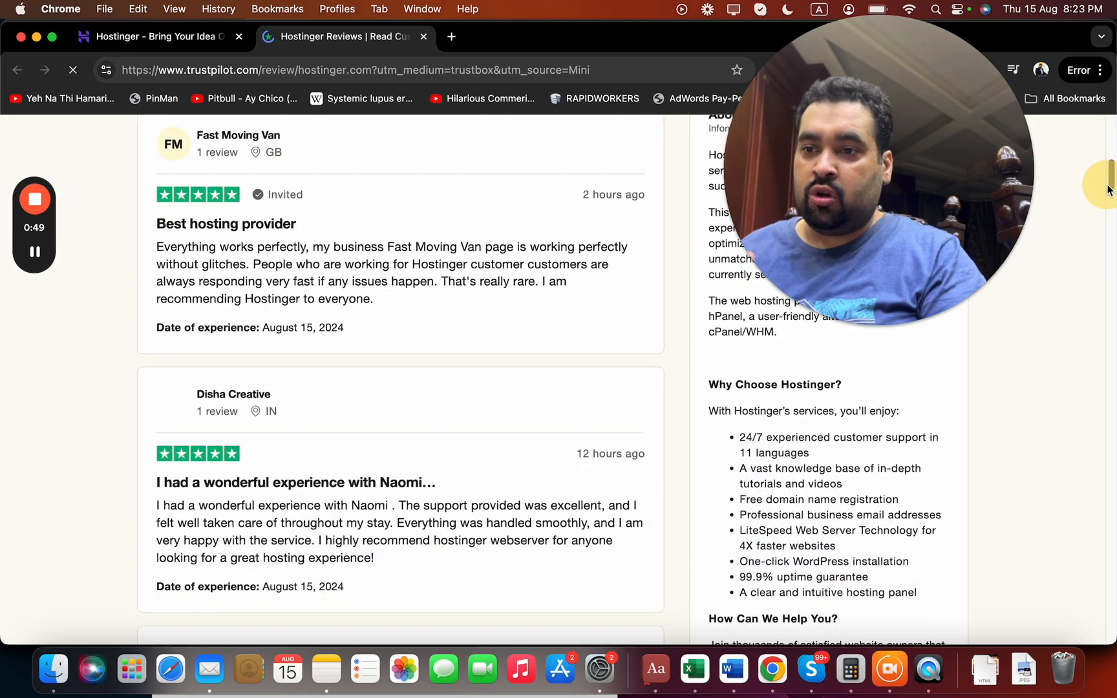
scroll(up, 3)
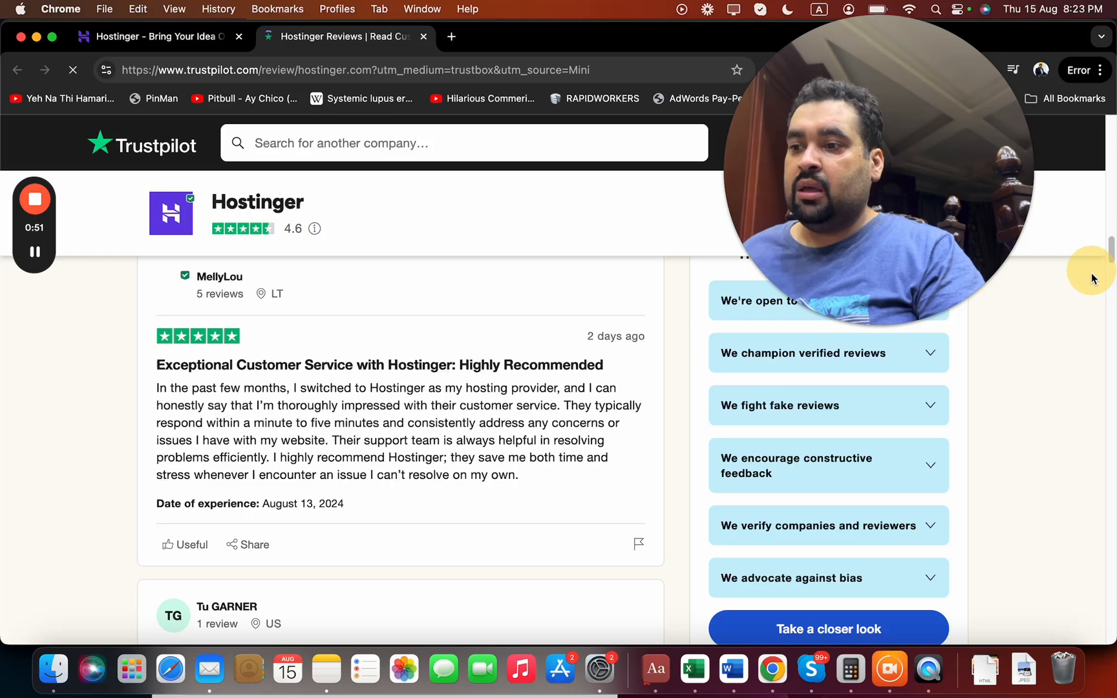
scroll(down, 3)
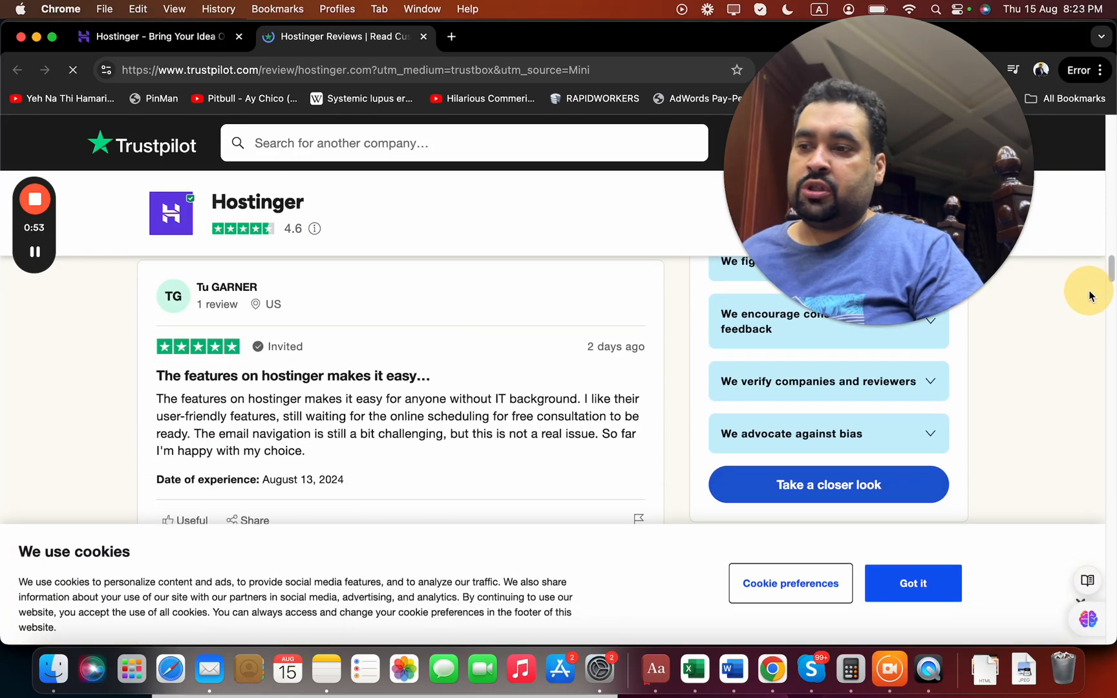
scroll(down, 3)
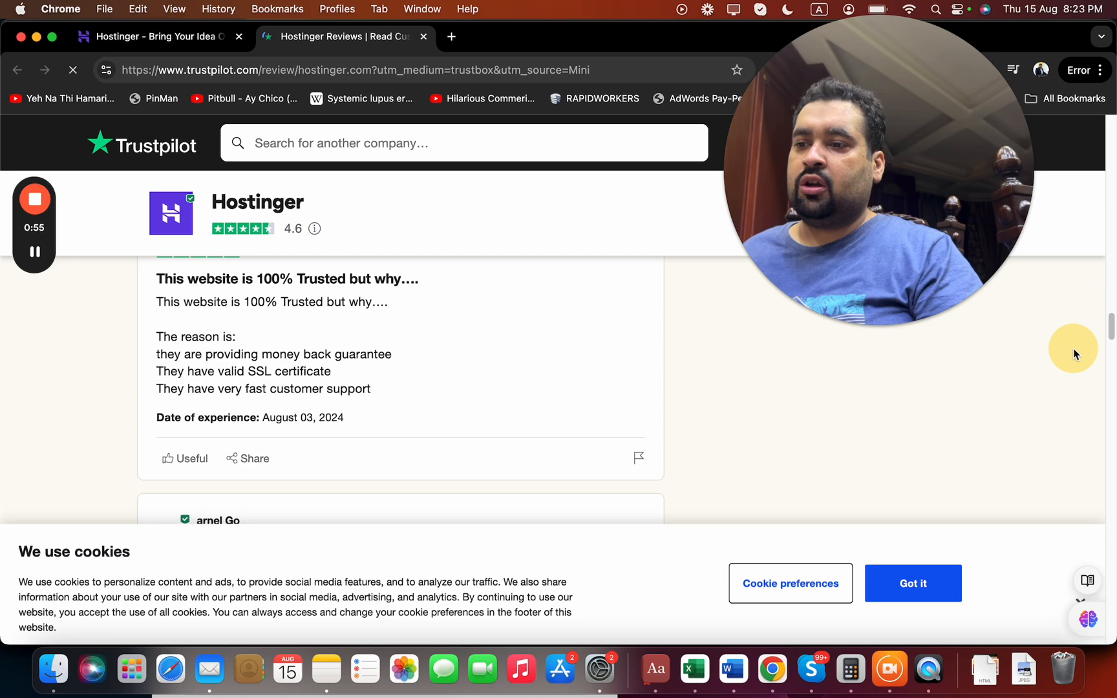
scroll(down, 3)
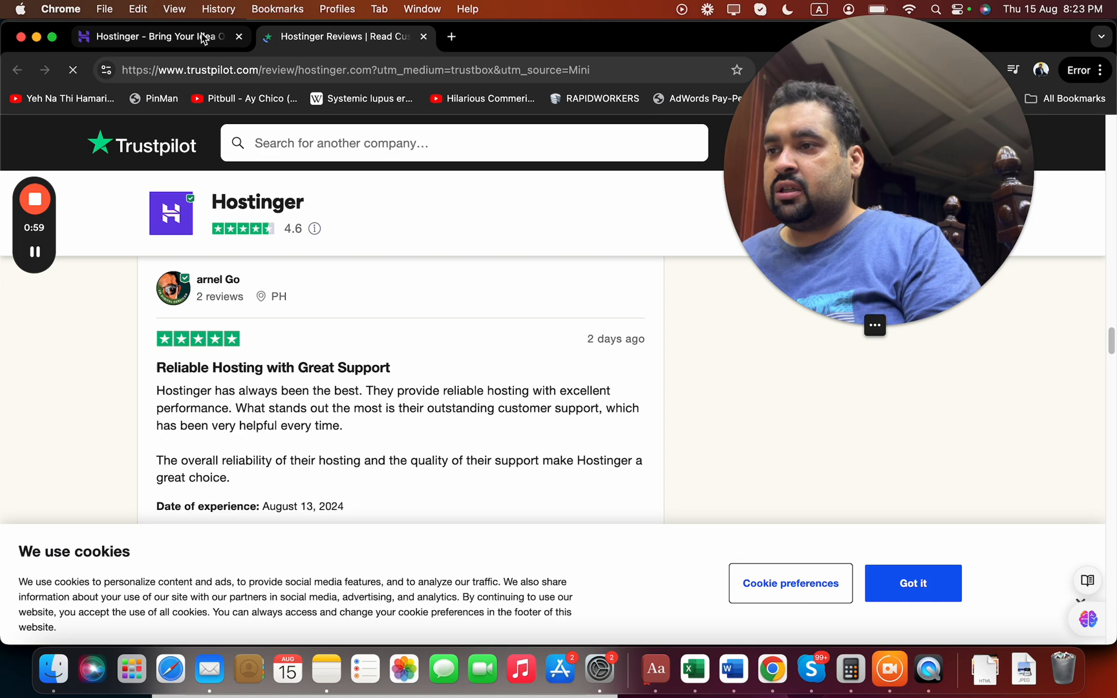
Step: Switch back to the Hostinger tab and review the pricing cards through the data centers section
click(153, 36)
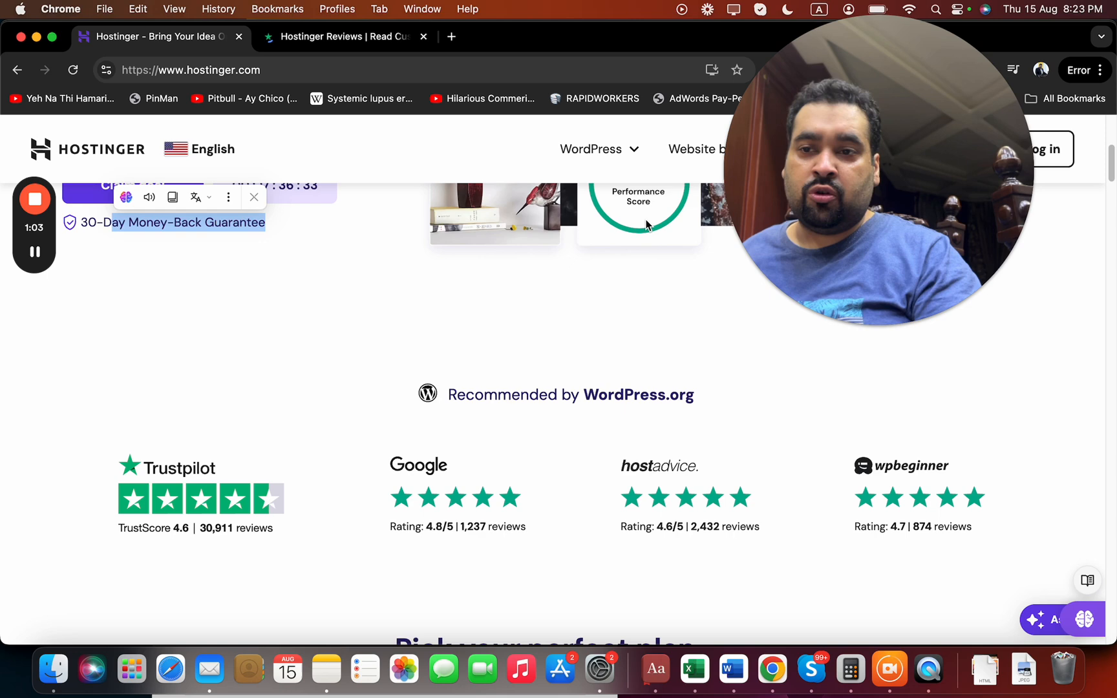
scroll(down, 3)
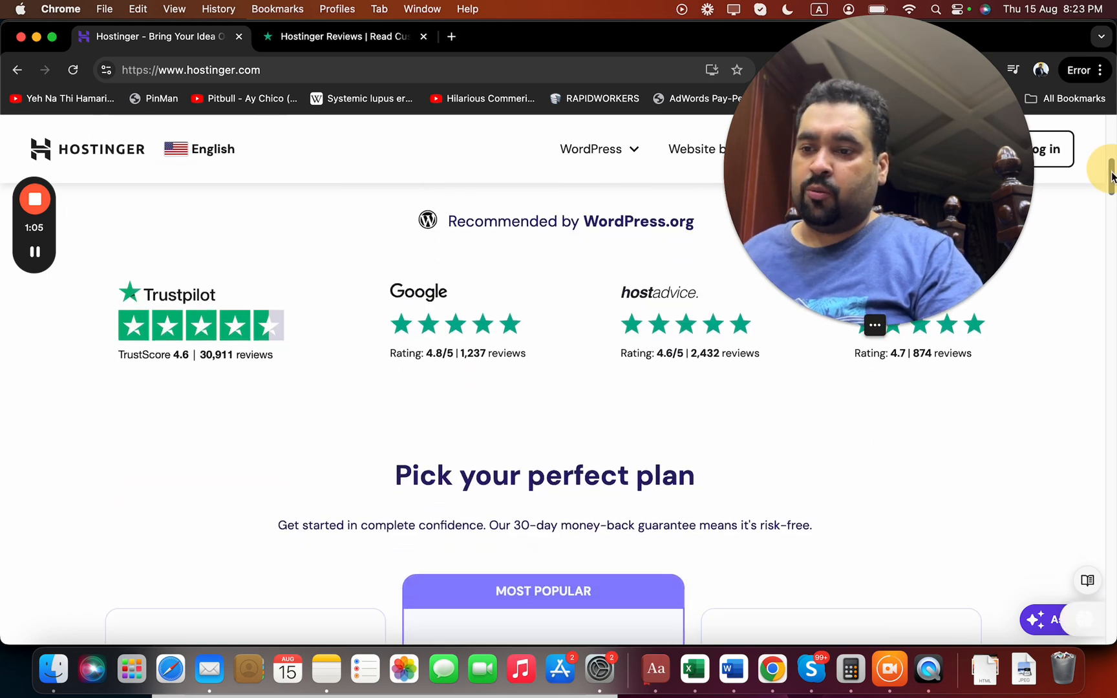
scroll(down, 3)
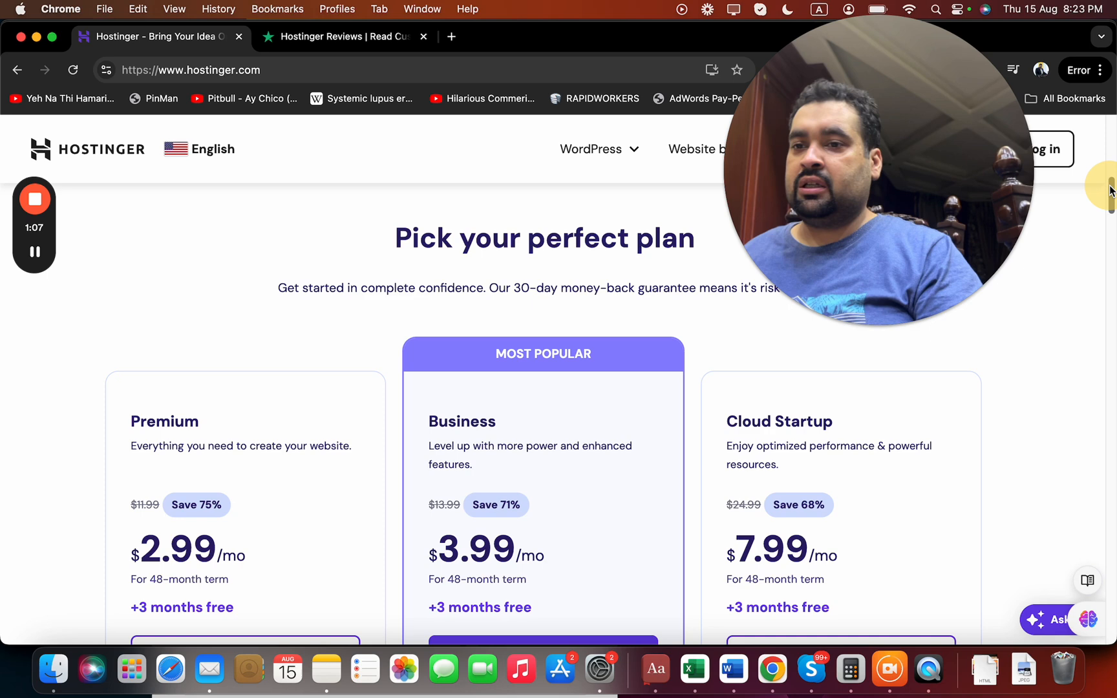
scroll(down, 3)
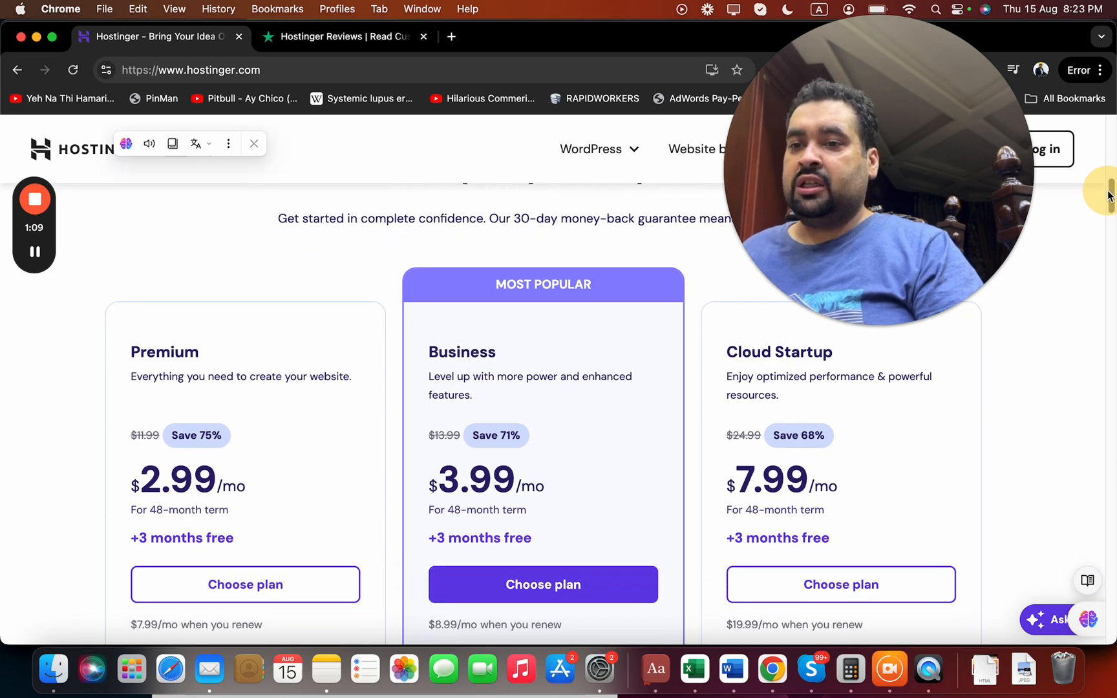
scroll(down, 3)
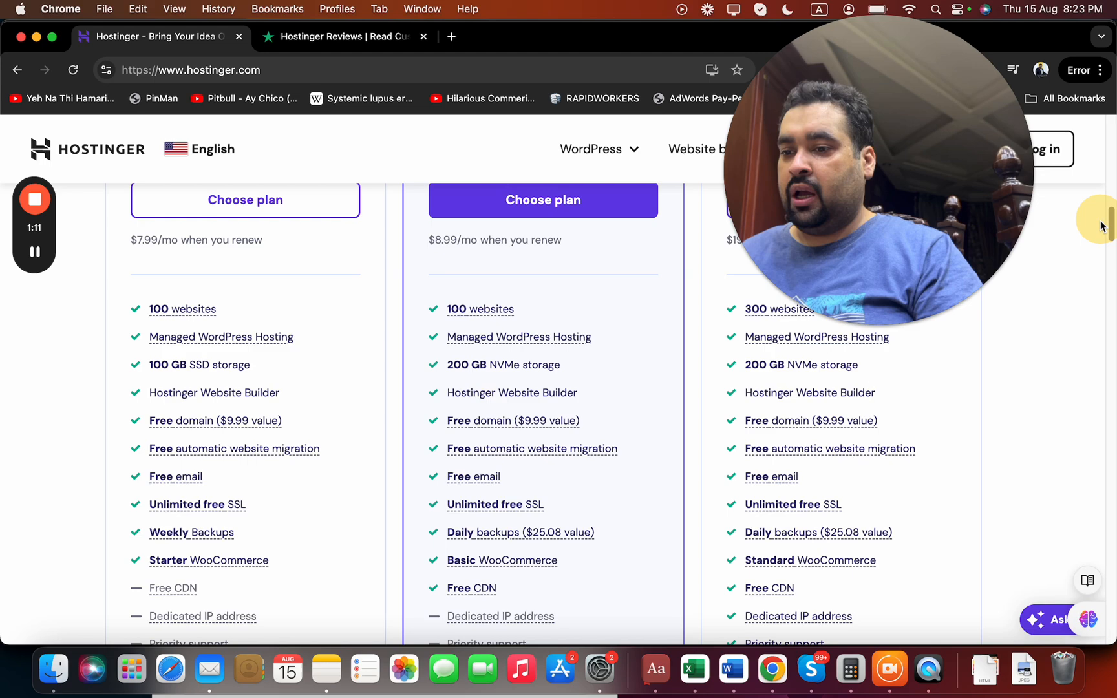
scroll(down, 3)
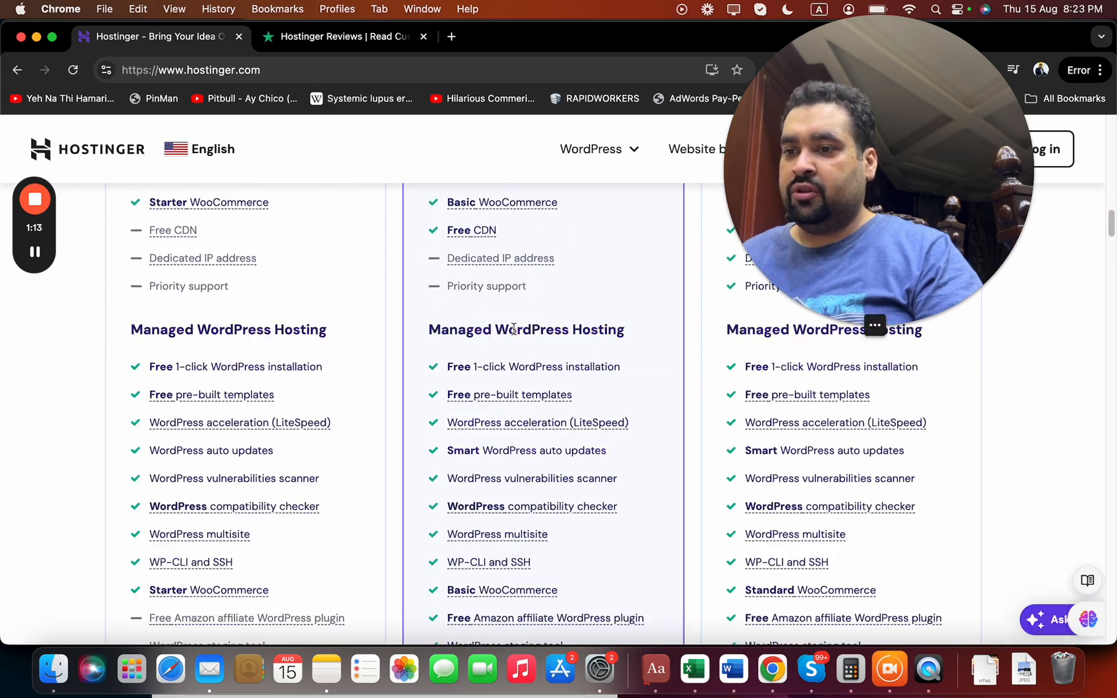
scroll(down, 3)
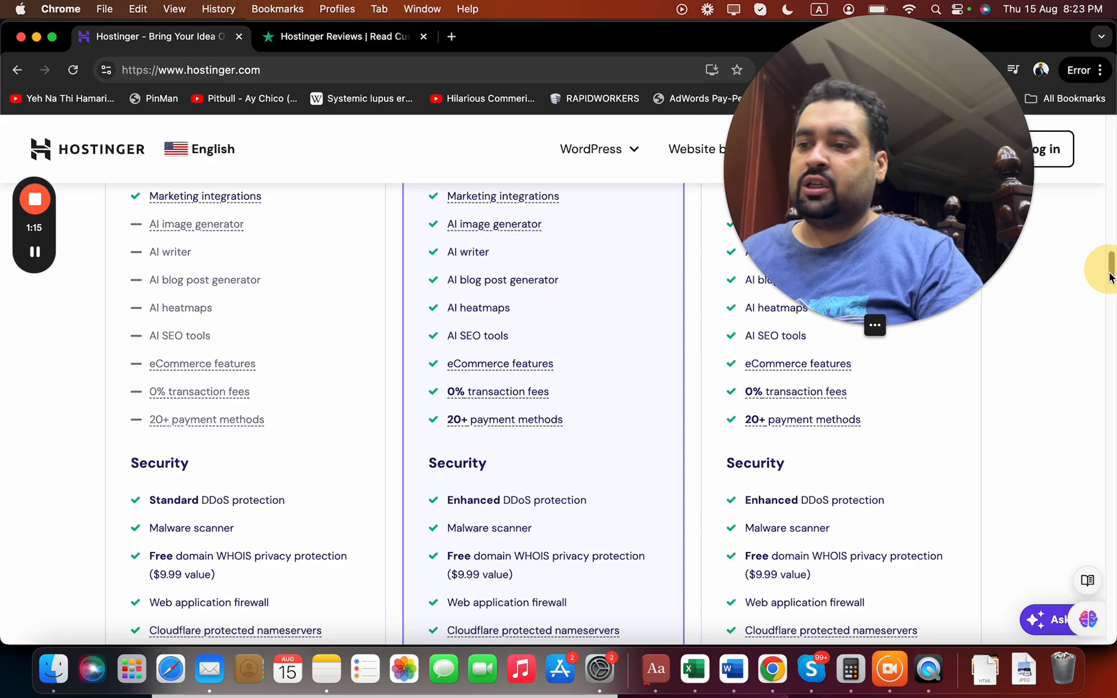
scroll(down, 3)
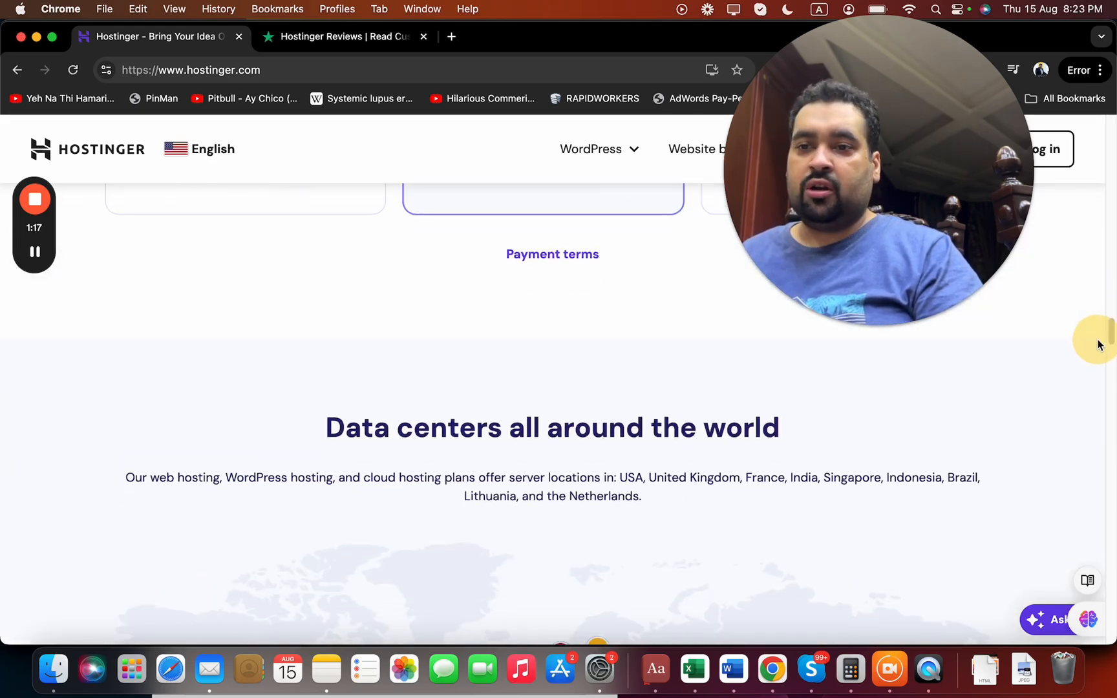
scroll(down, 3)
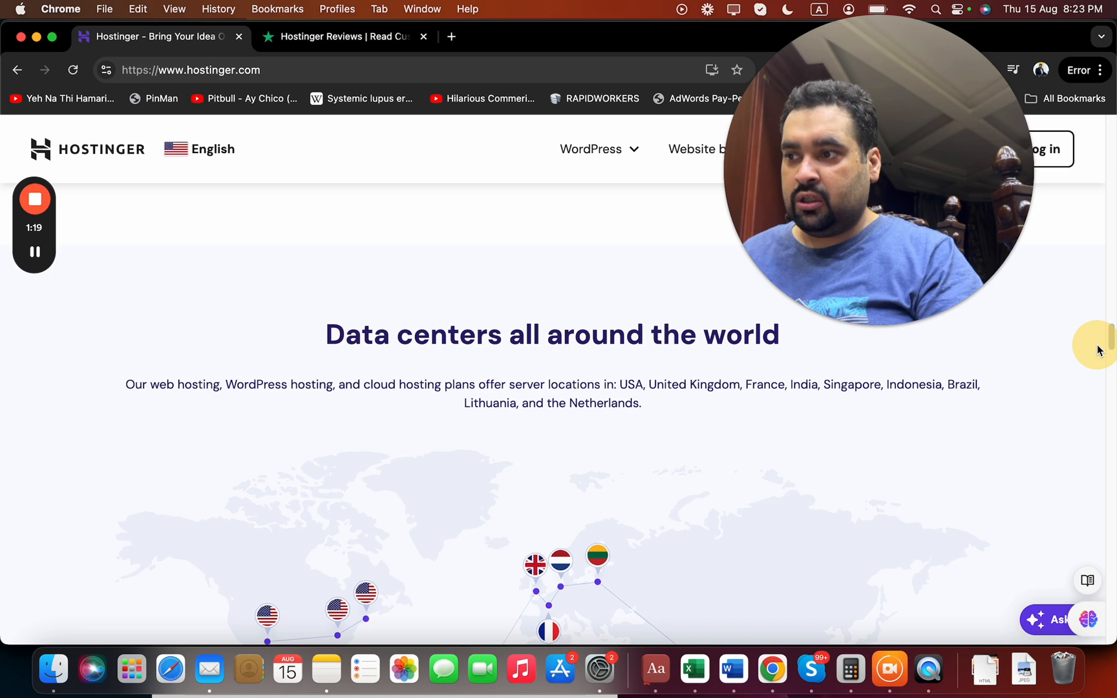
scroll(down, 3)
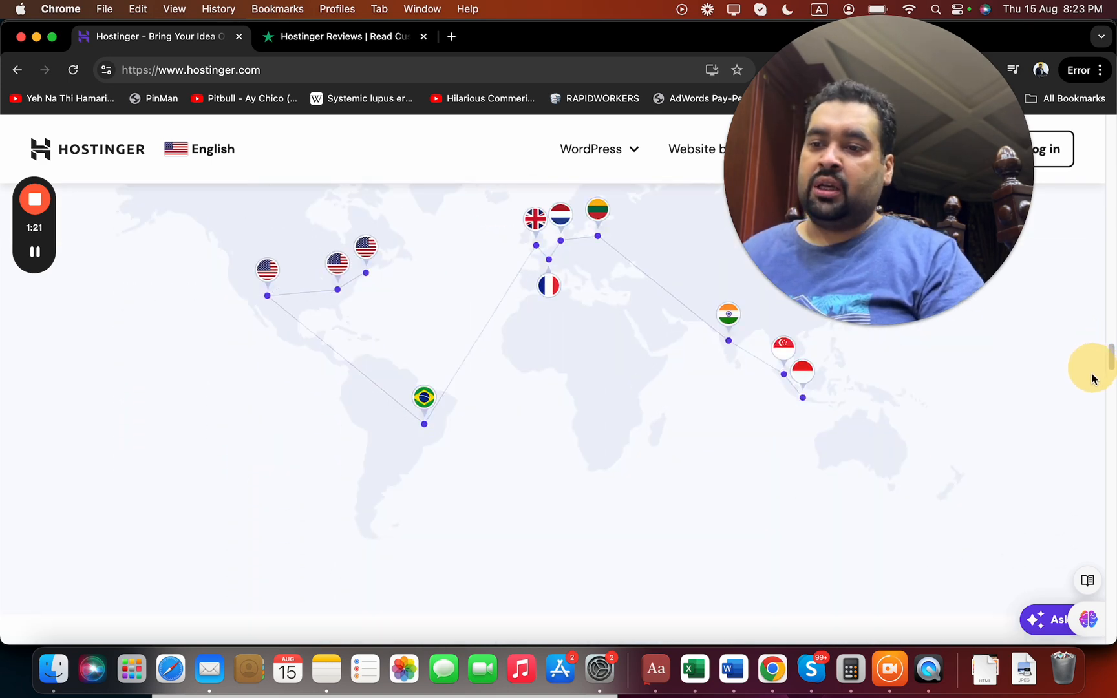
scroll(down, 3)
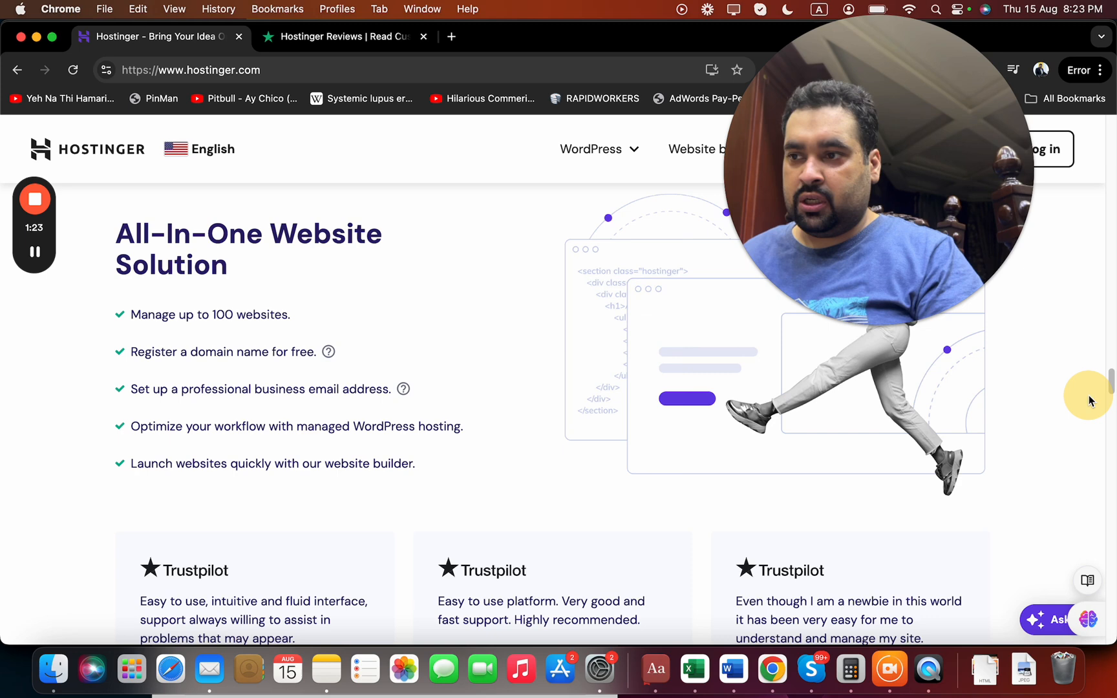
scroll(down, 3)
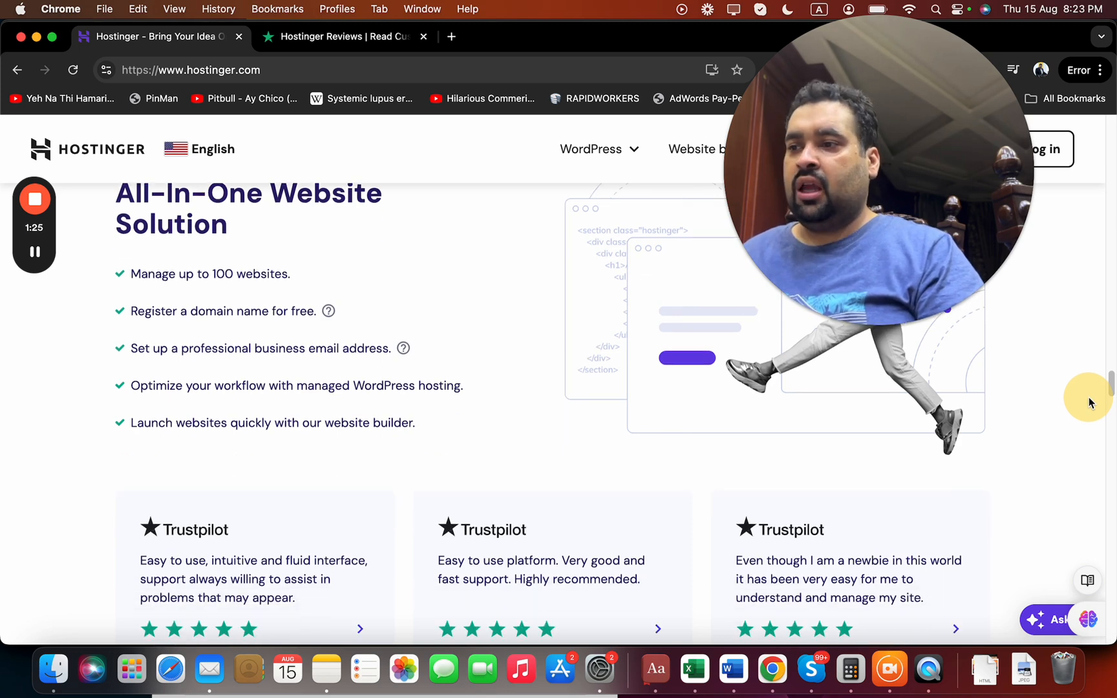
scroll(down, 3)
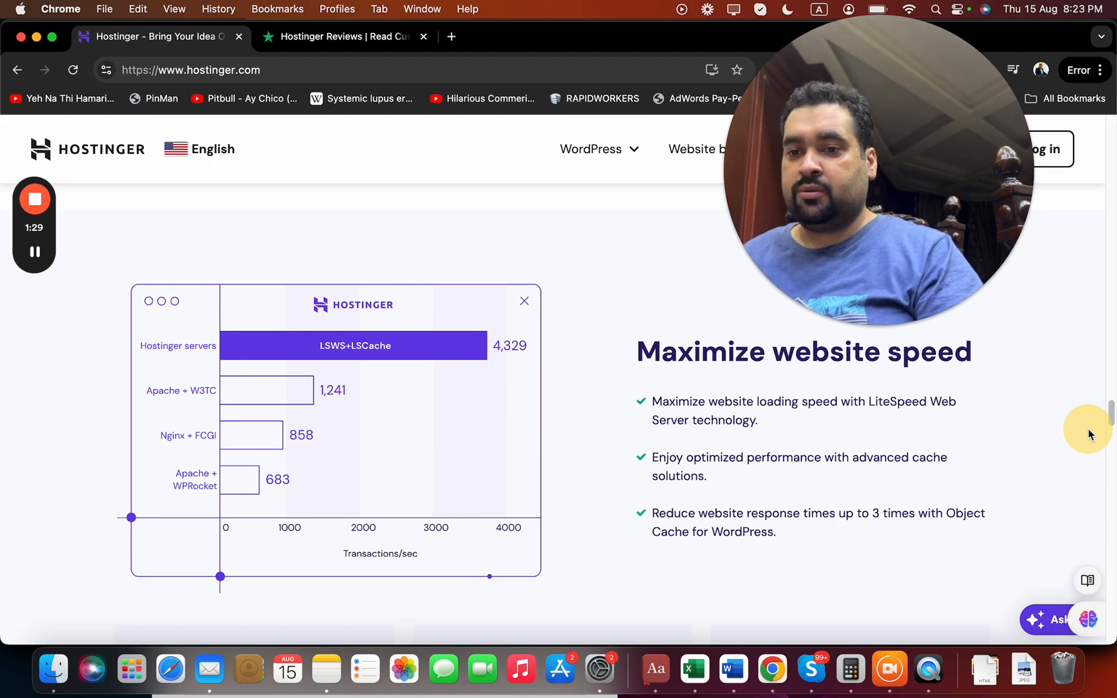
scroll(down, 3)
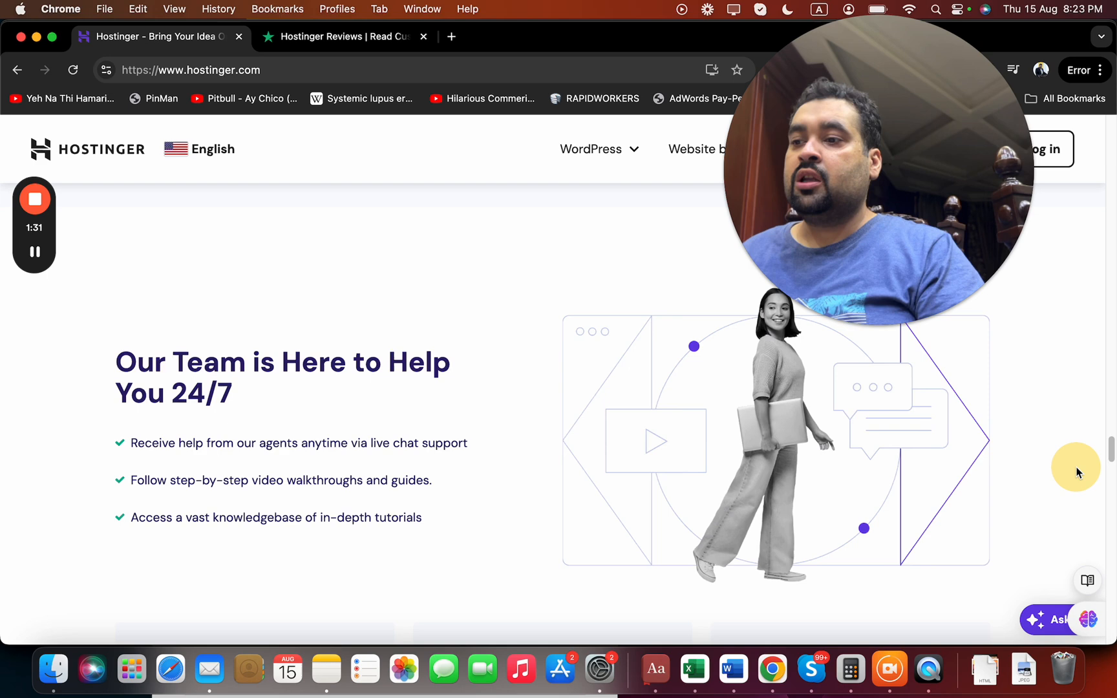
scroll(down, 3)
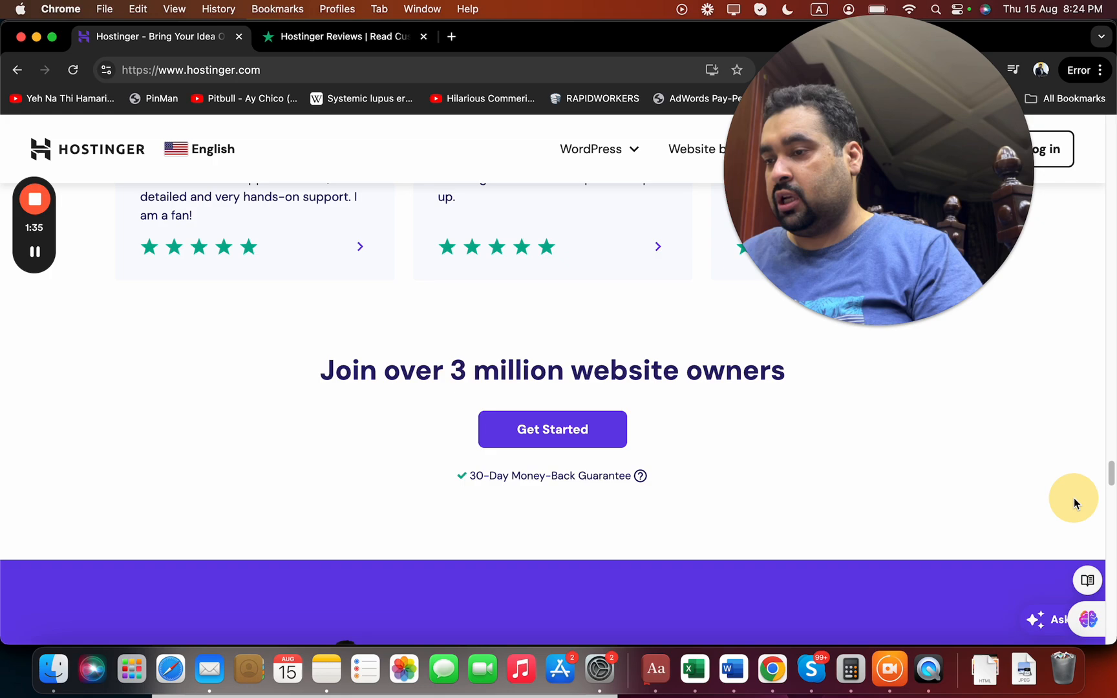
scroll(down, 3)
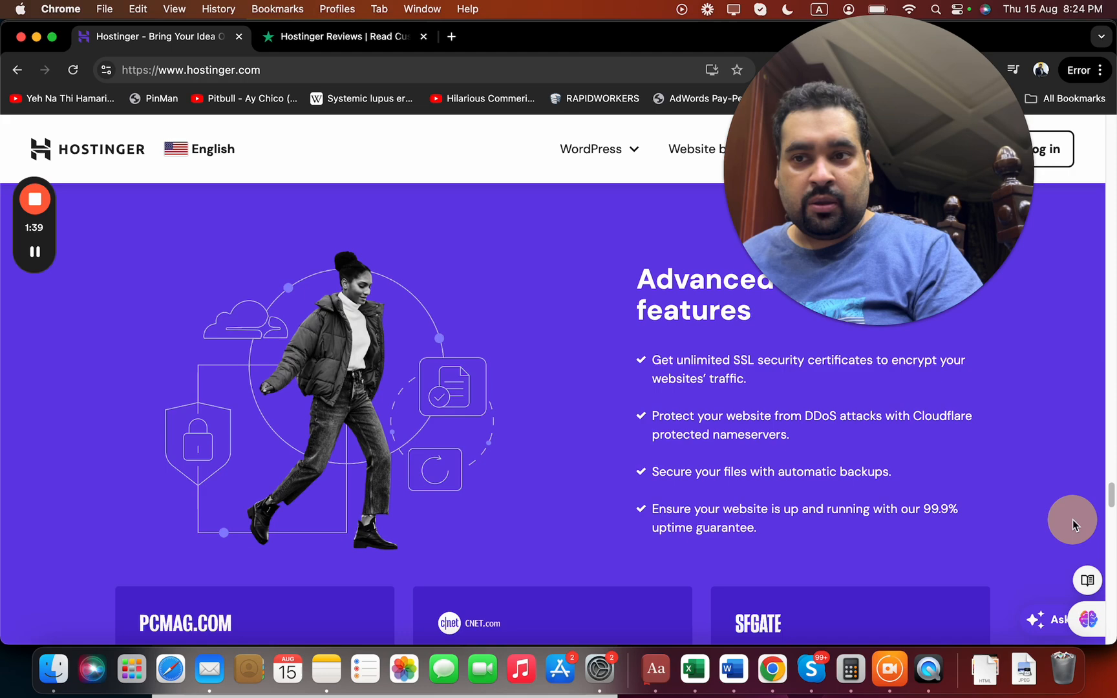
scroll(down, 3)
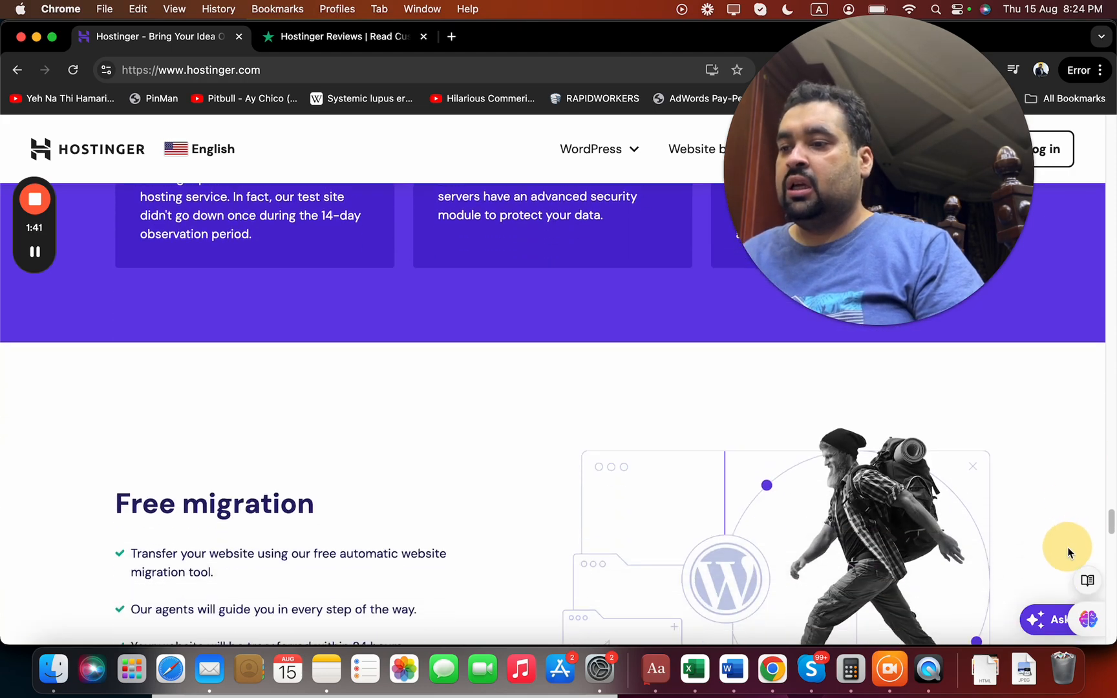
scroll(down, 3)
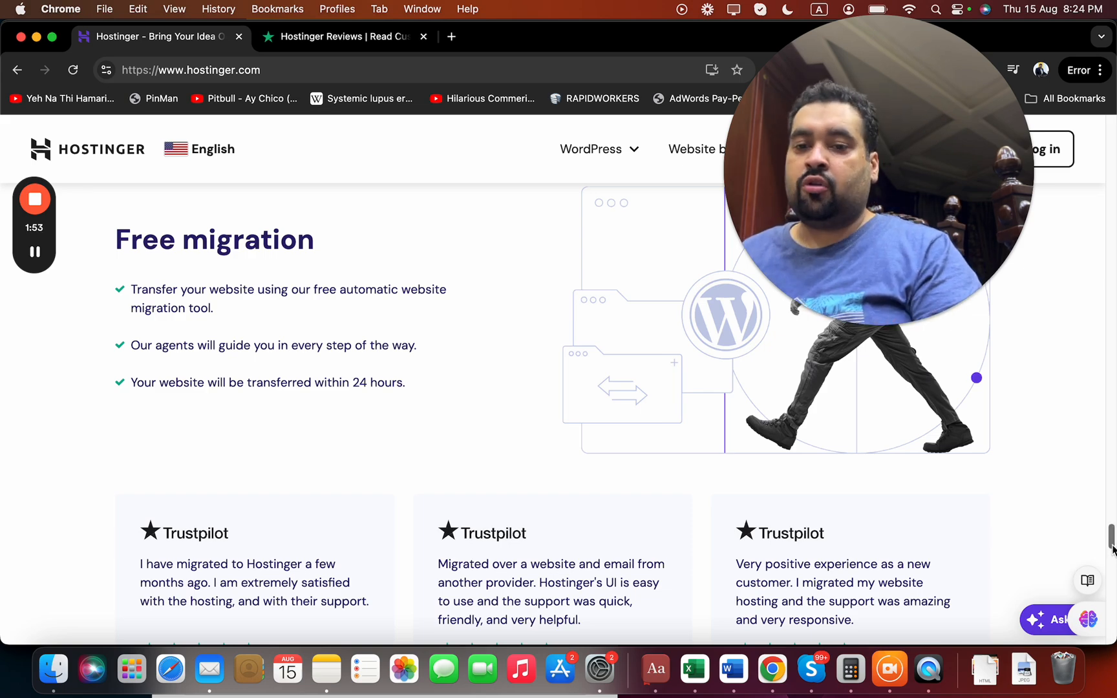
Step: Scroll back to the Premium, Business and Cloud Startup pricing cards
scroll(down, 3)
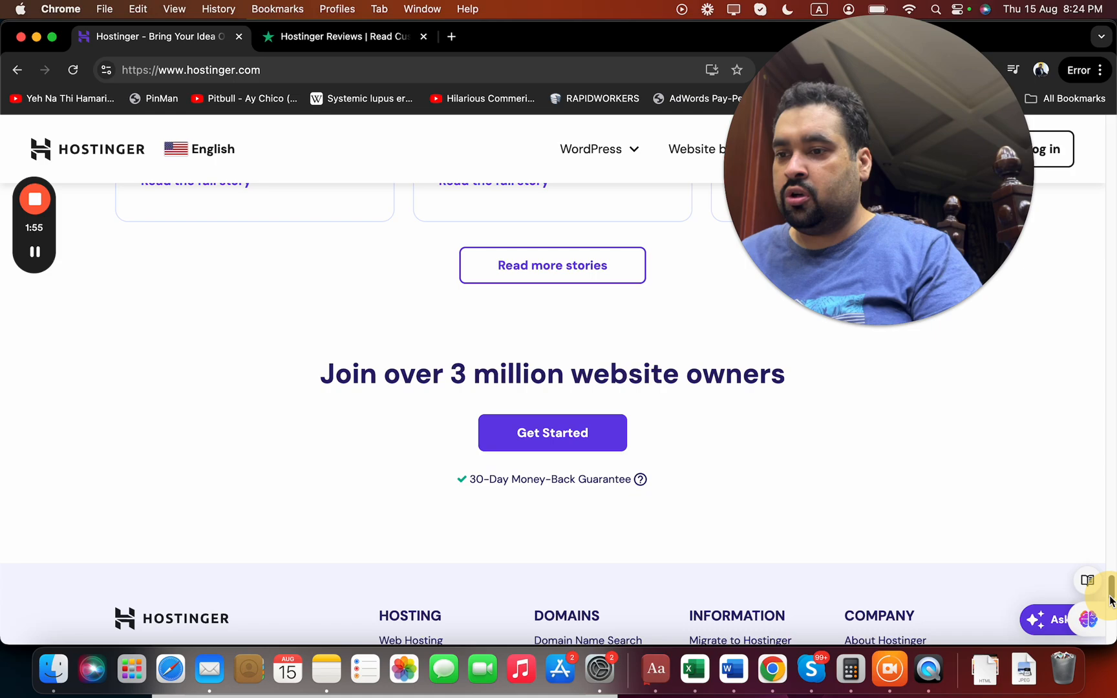
scroll(up, 3)
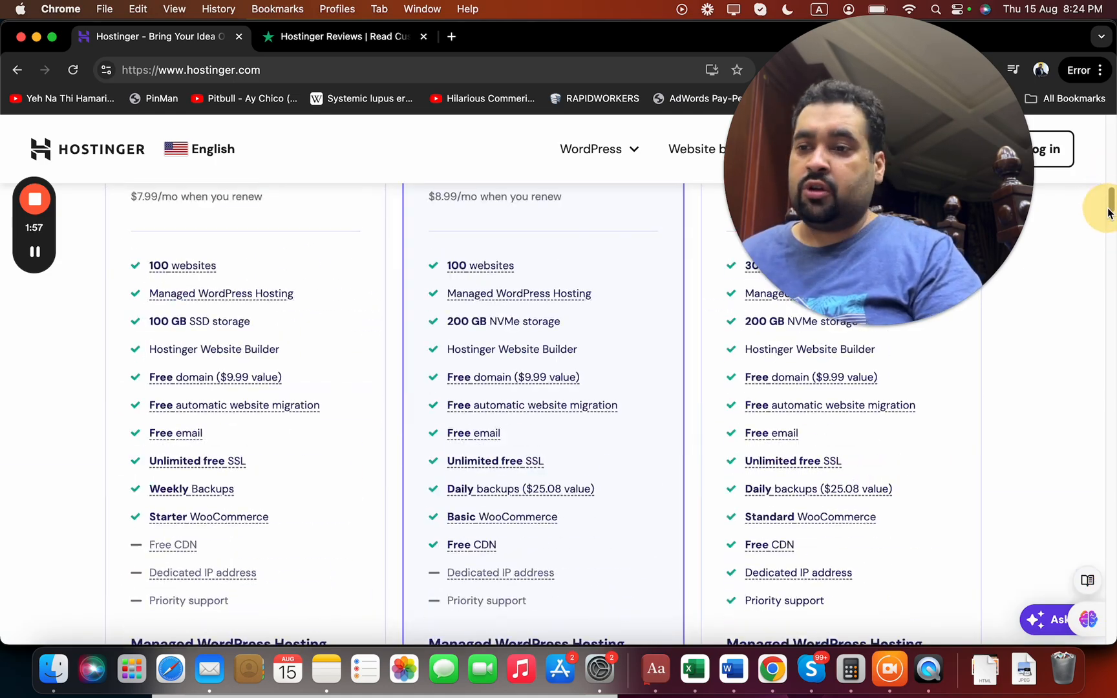
scroll(down, 3)
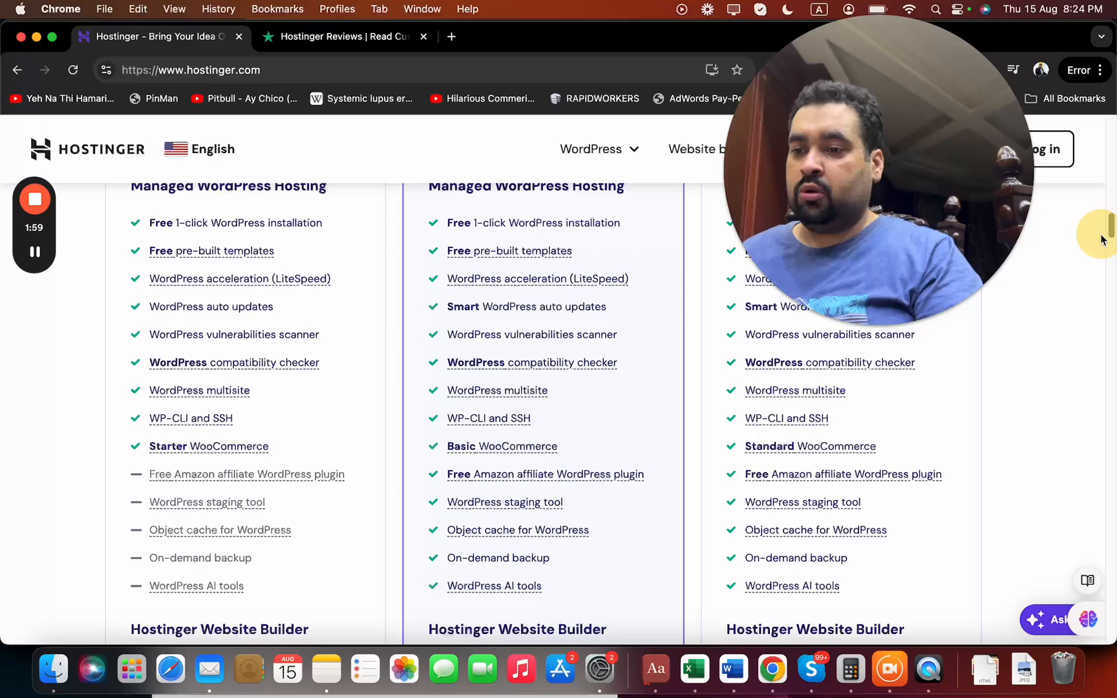
scroll(down, 3)
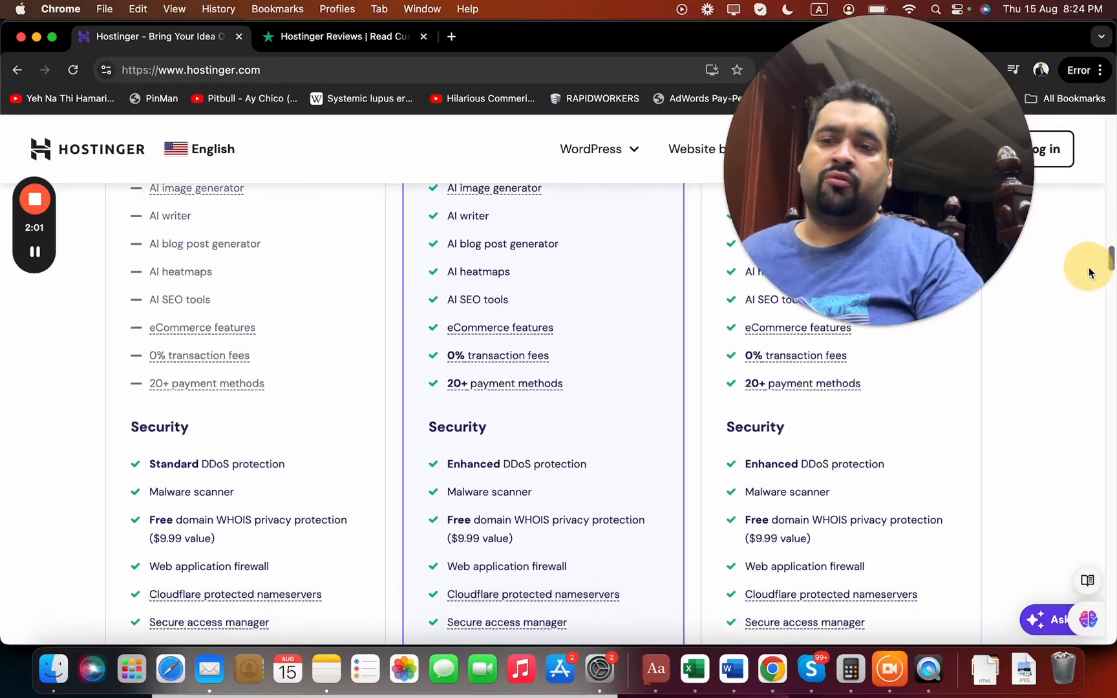
scroll(up, 3)
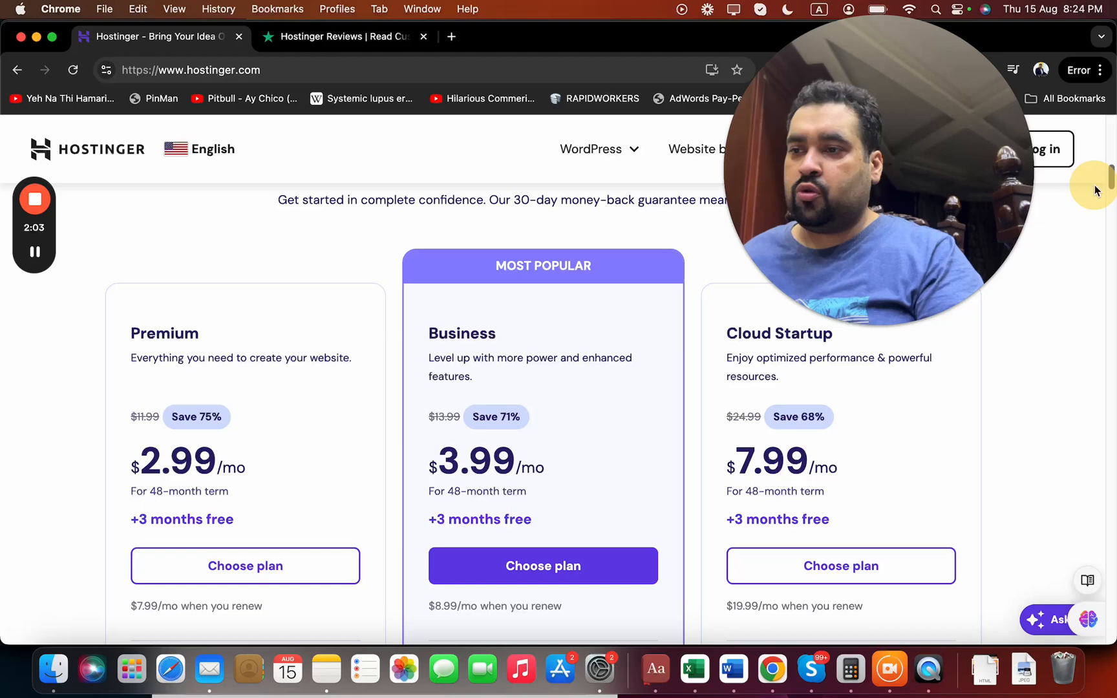
scroll(down, 3)
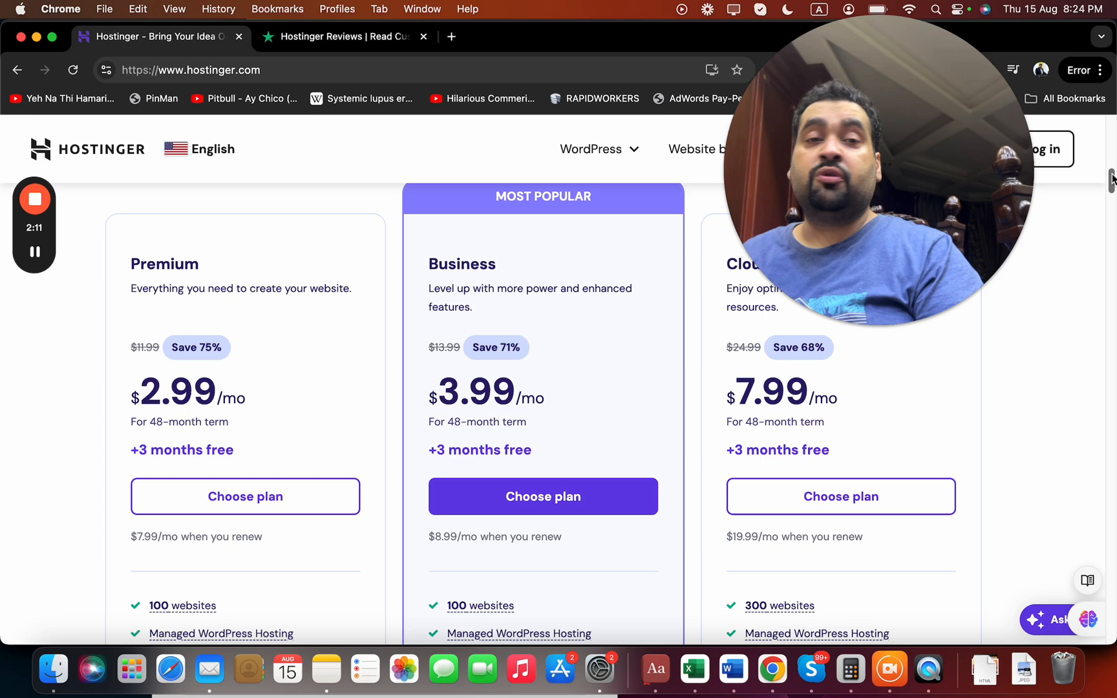
scroll(down, 3)
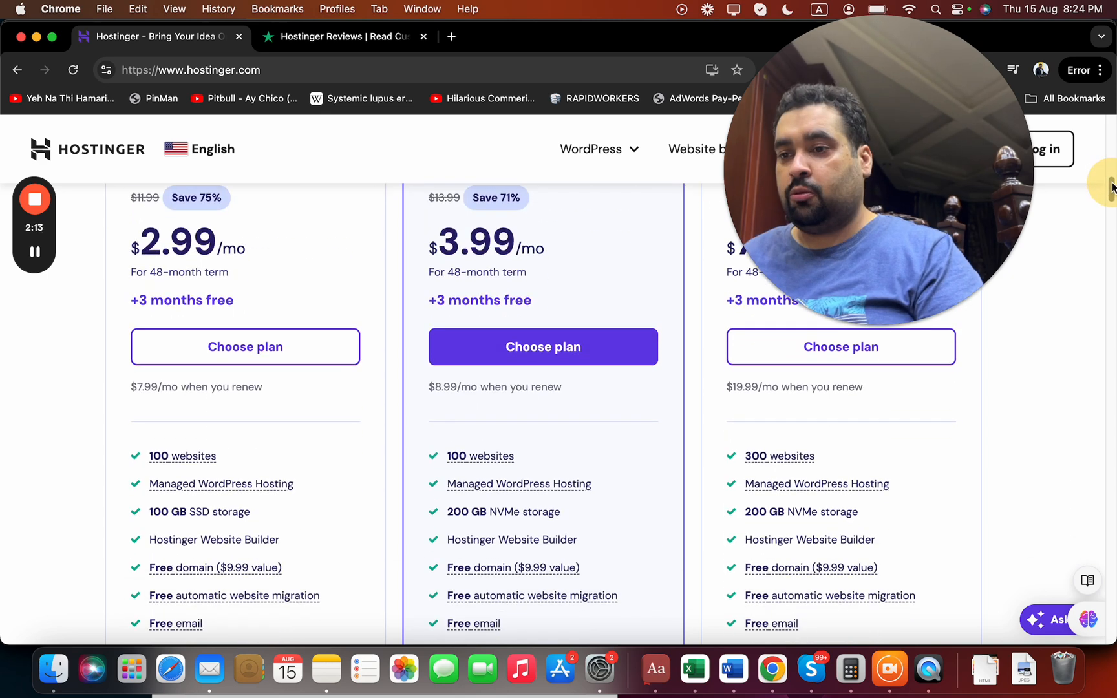
scroll(up, 3)
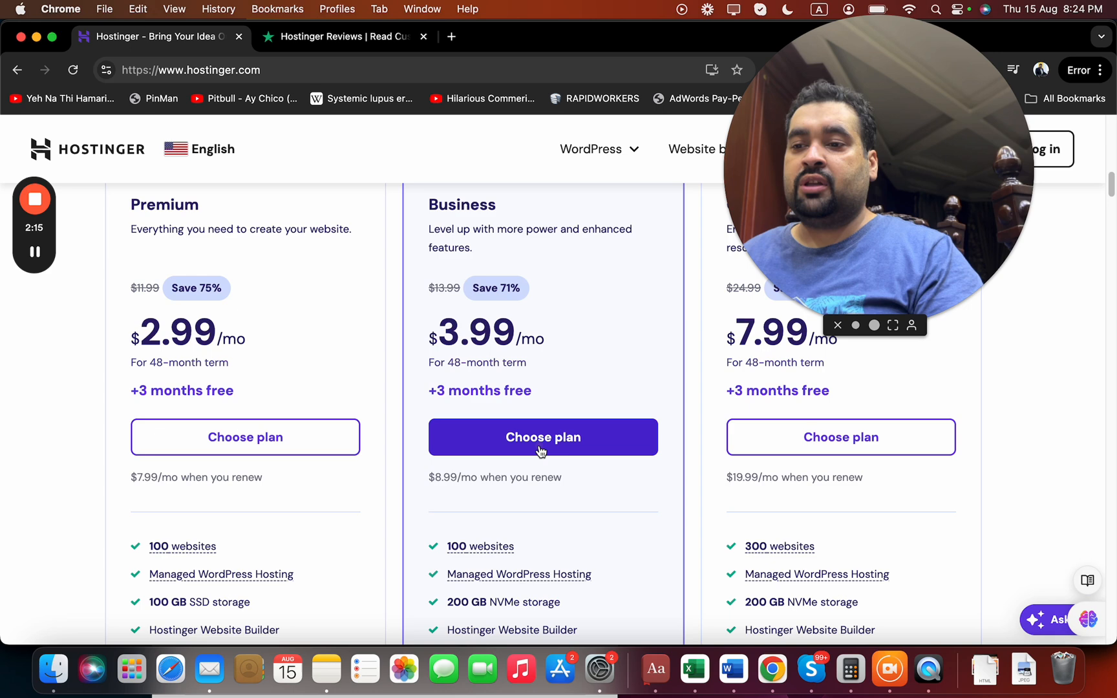
Step: Choose the Business plan, opening a cart at $3.99/month for 48 months ($191.52)
click(543, 437)
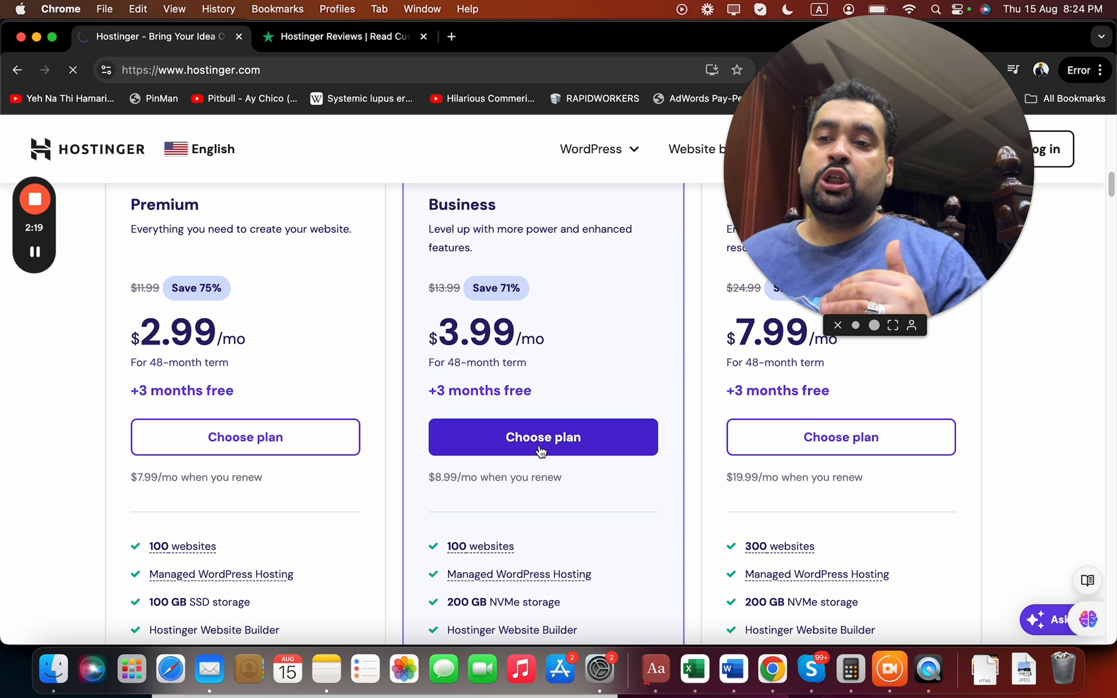
click(543, 437)
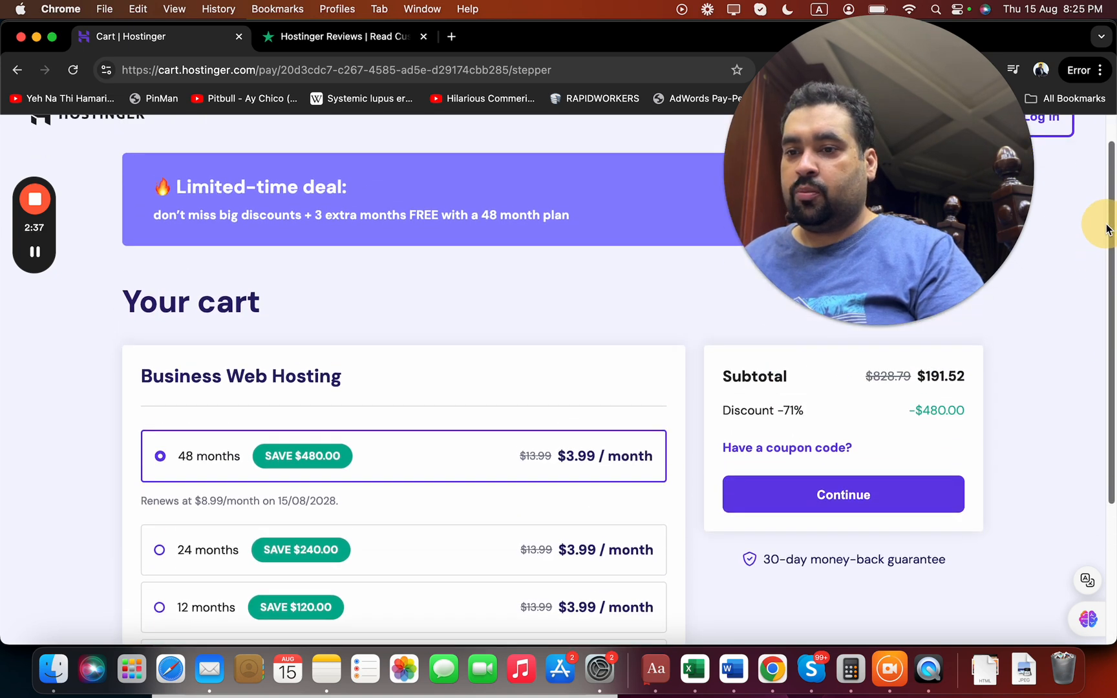
Step: Apply coupon ALIRAZAMARKETING, bringing the price to $3.59/month and $172.37 subtotal
scroll(down, 3)
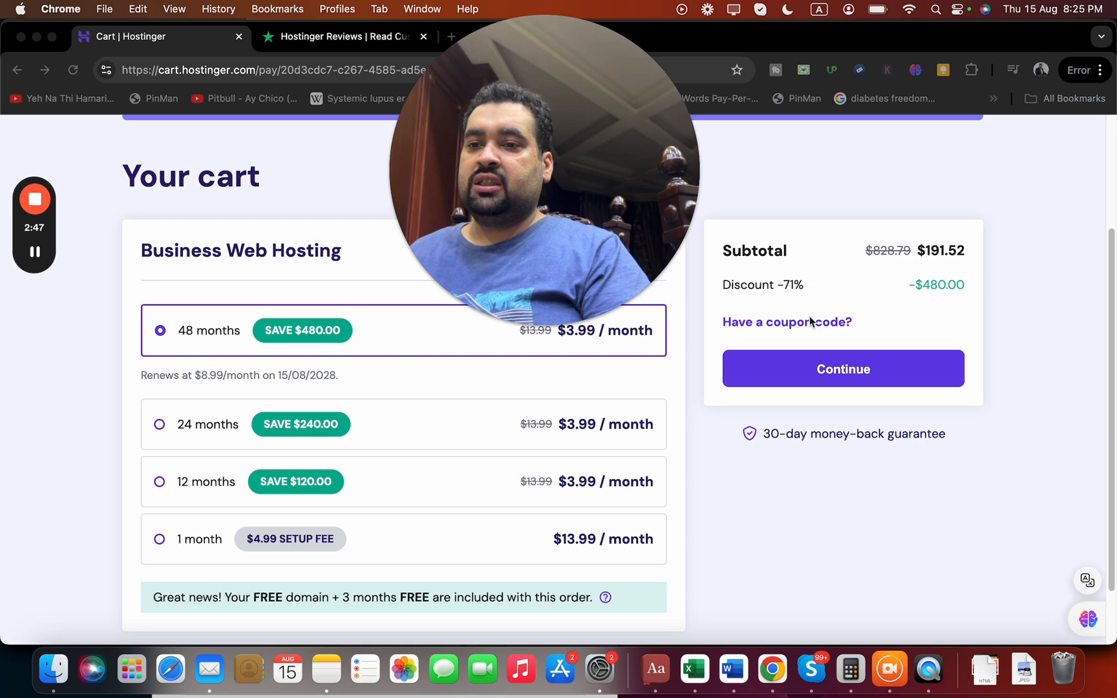
click(786, 322)
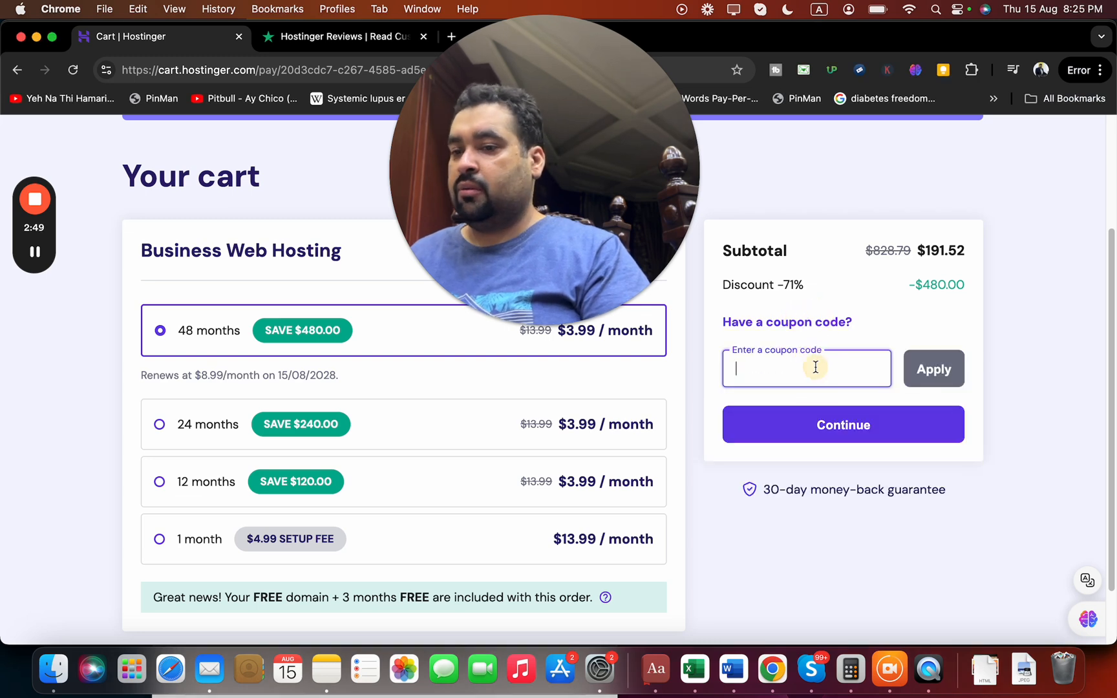
text(ALIRA)
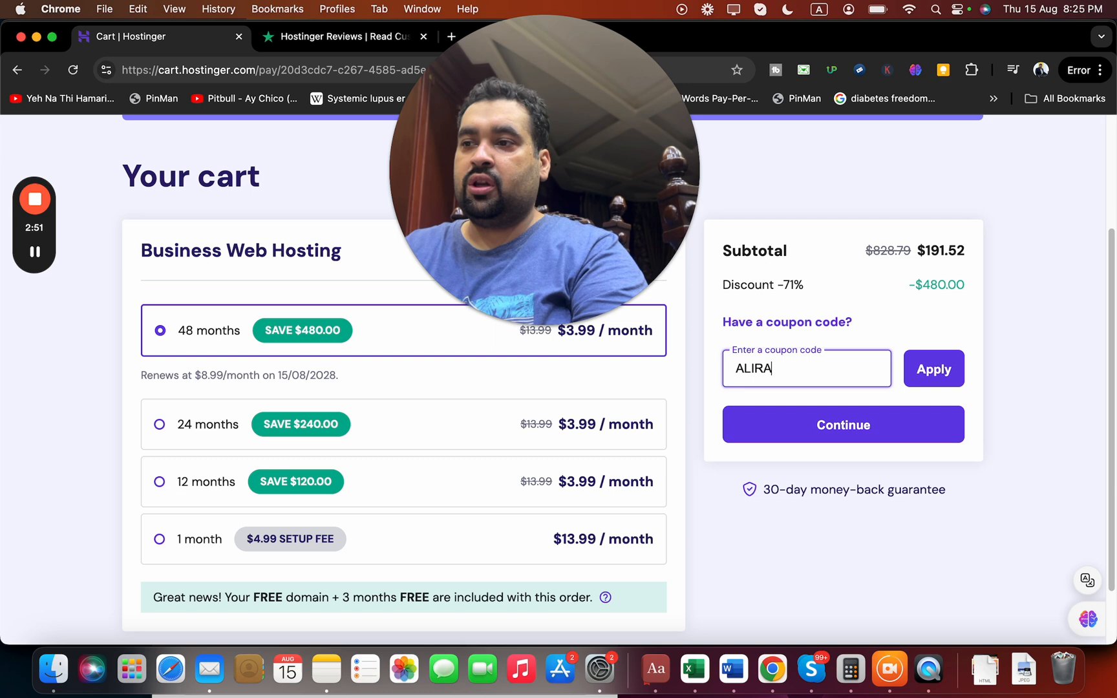
text(ZAMARKETIN)
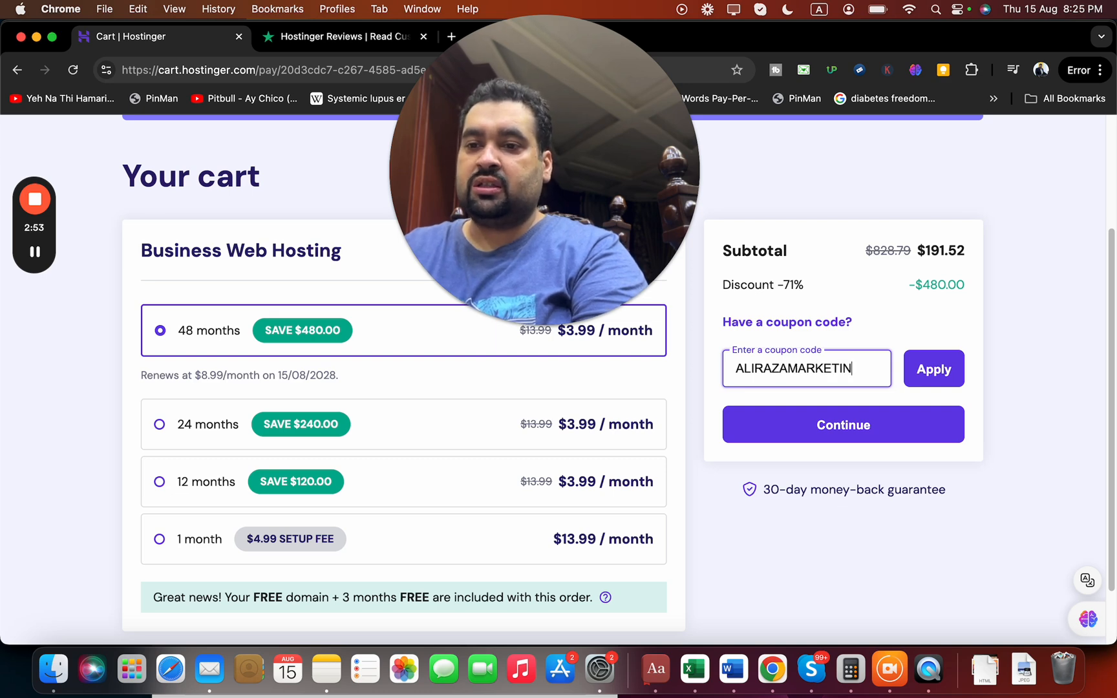
click(934, 370)
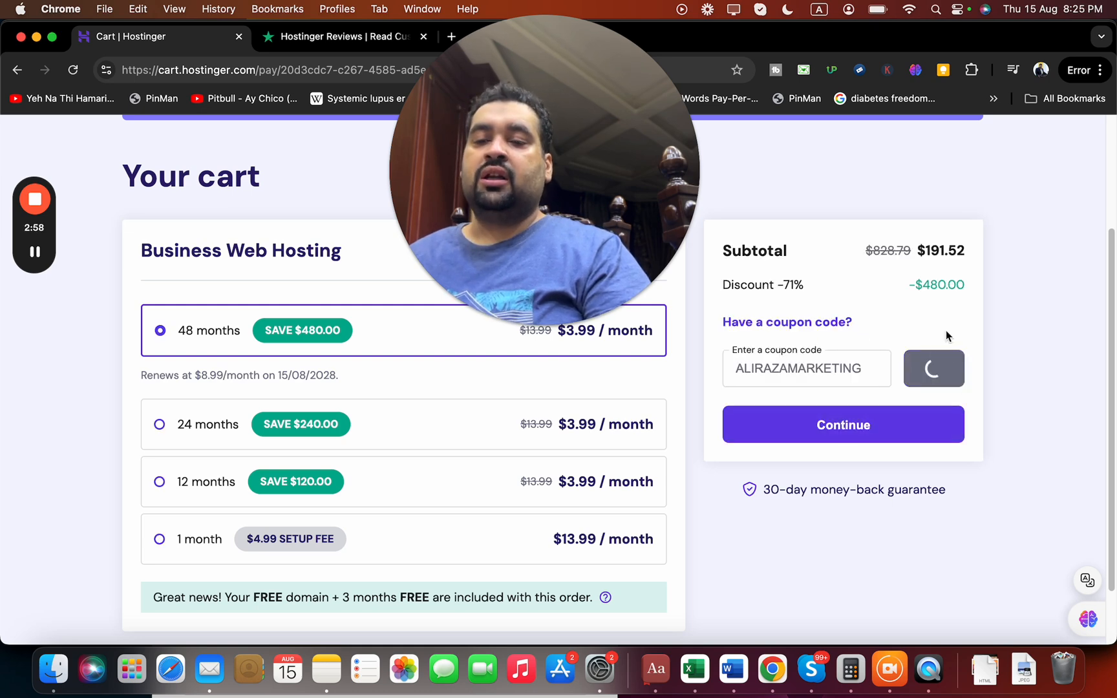
click(934, 368)
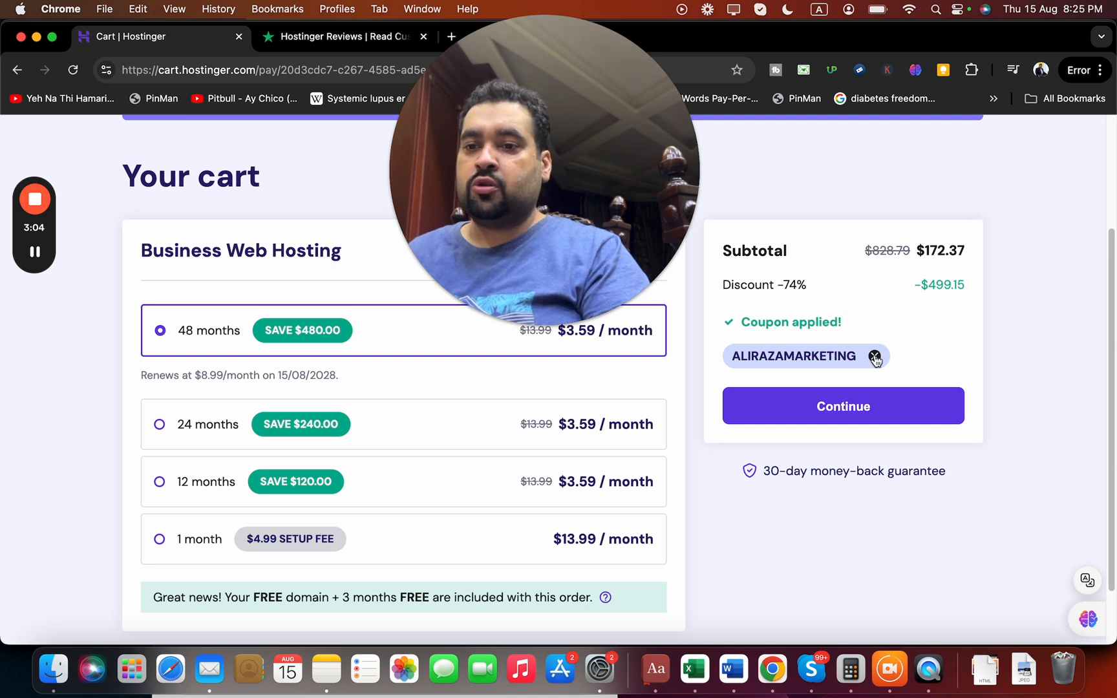
Step: Swap the ALIRAZAMARKETING coupon for HI10 and continue to account sign-up
click(876, 356)
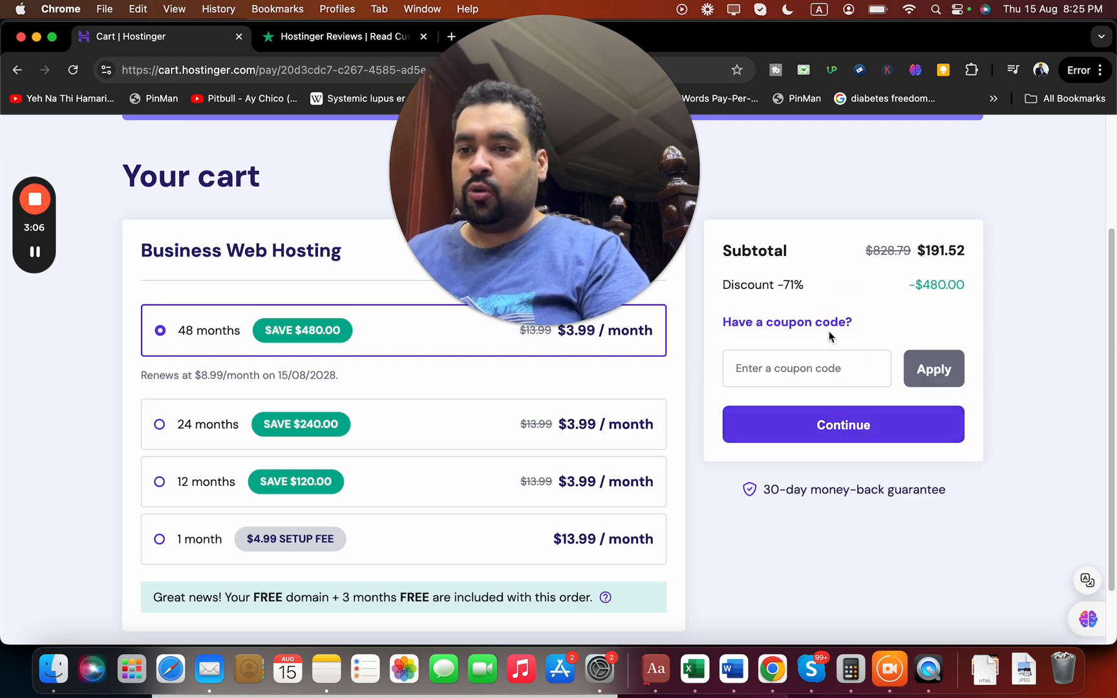
text(H)
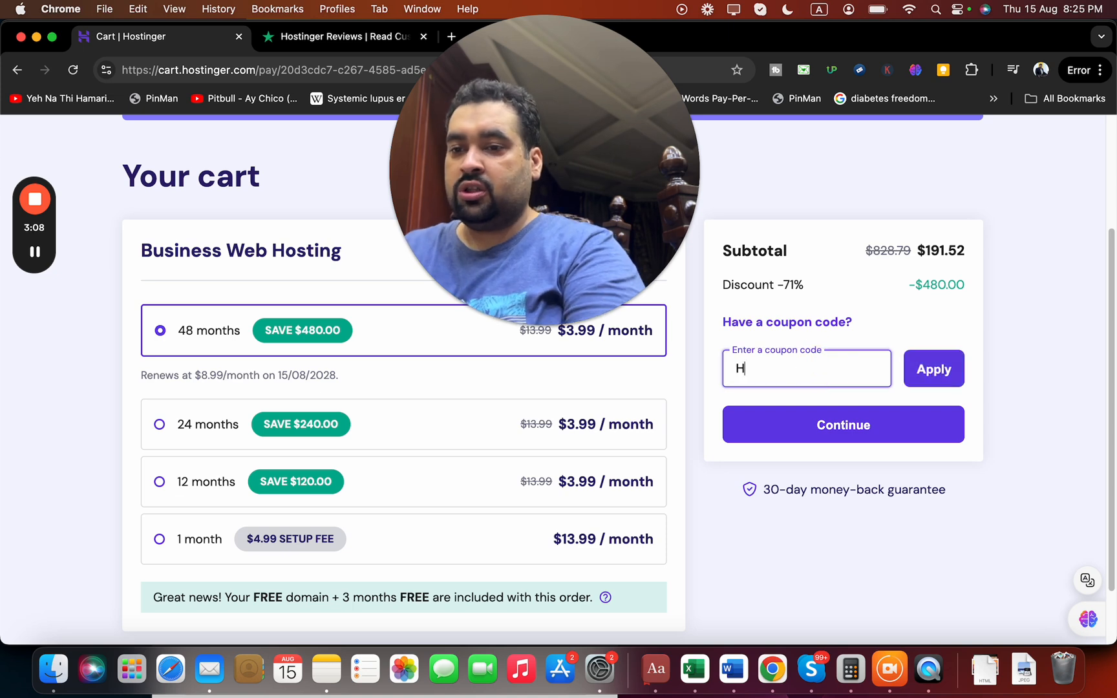
click(933, 369)
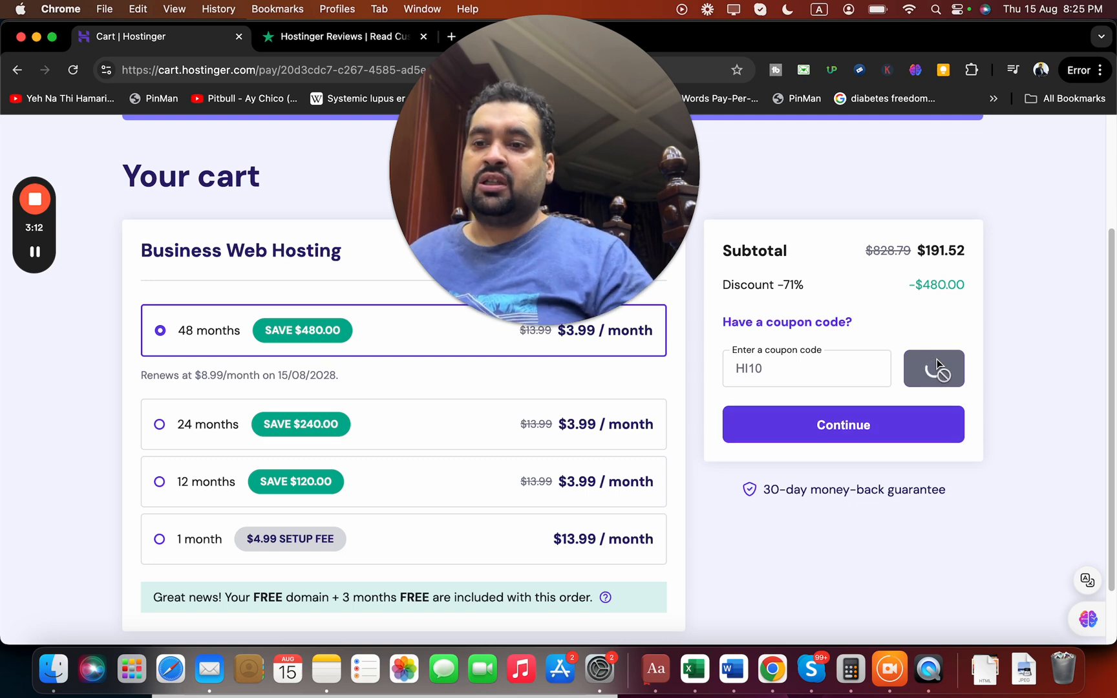
click(934, 368)
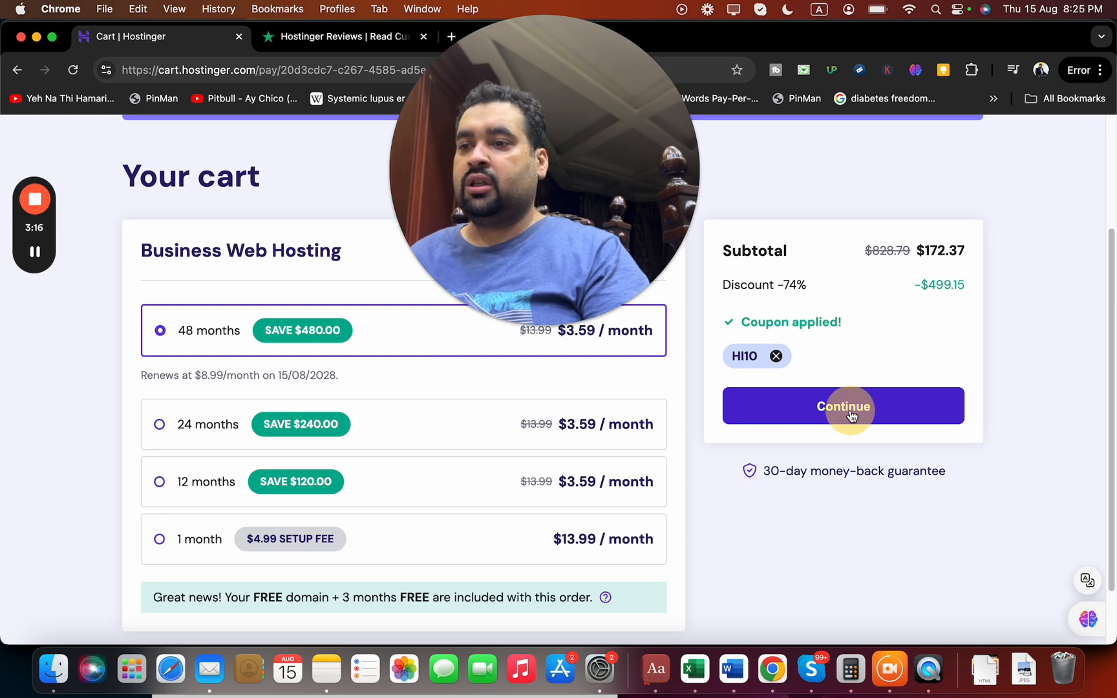
click(843, 406)
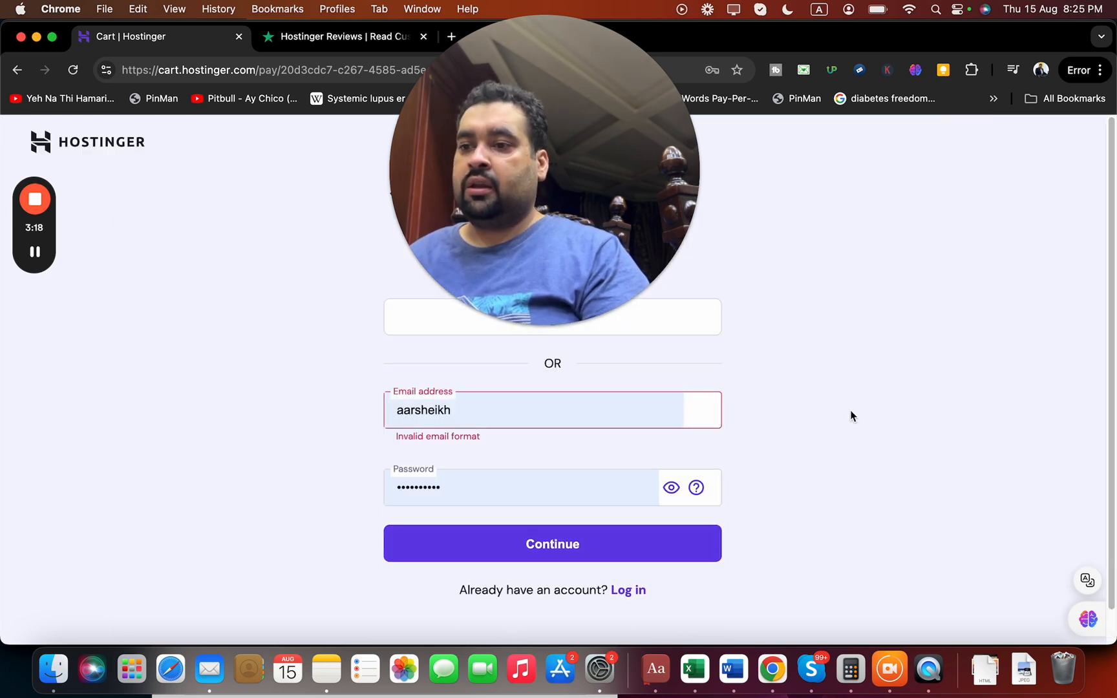